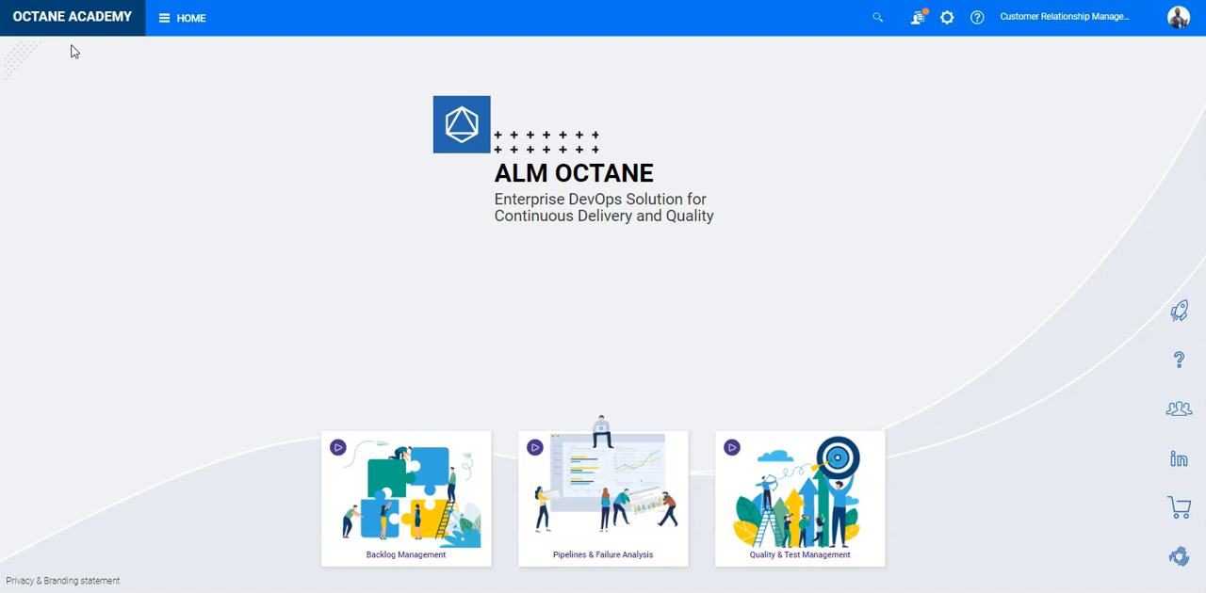
mouse_move(98, 72)
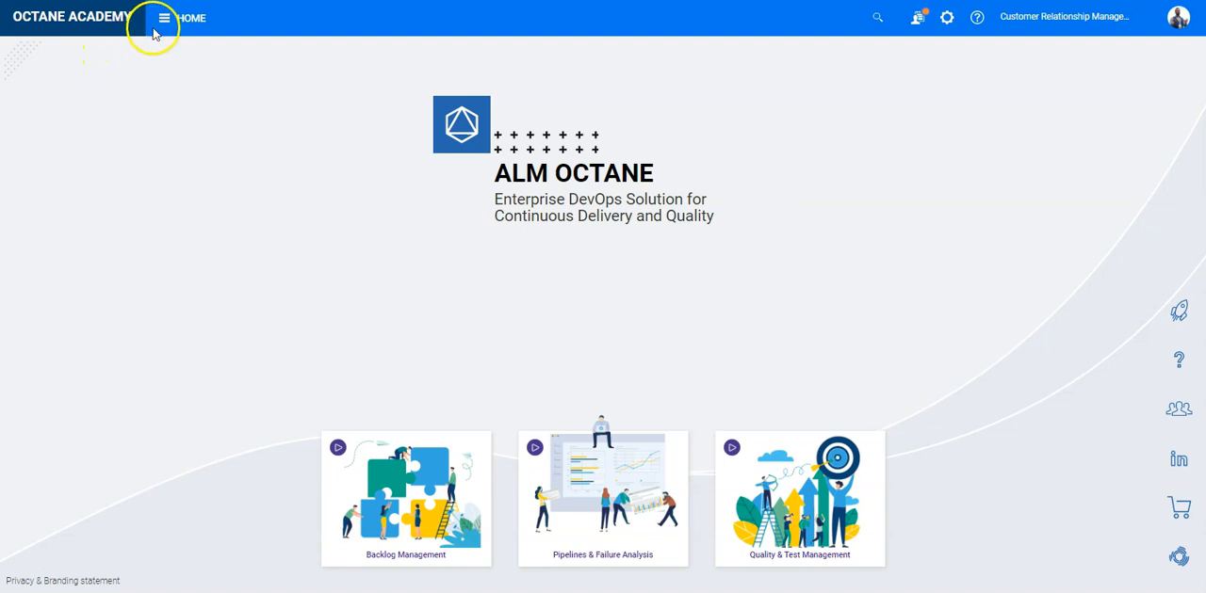
Navigate from the main menu to the Backlog overview with its defect and feature charts
left_click(164, 16)
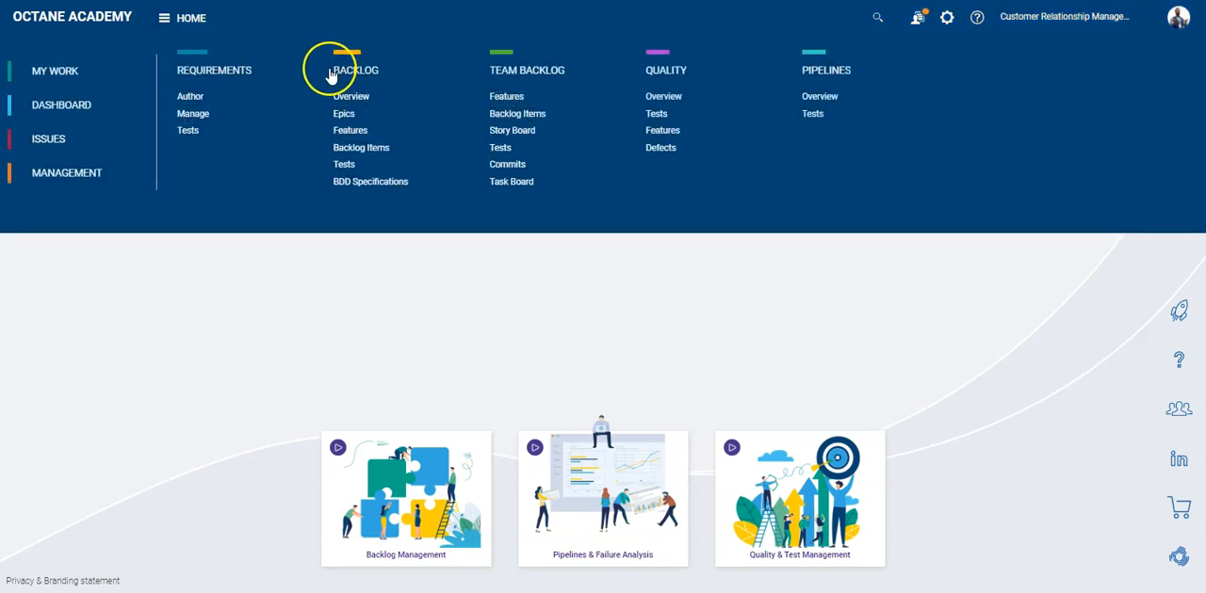
left_click(354, 69)
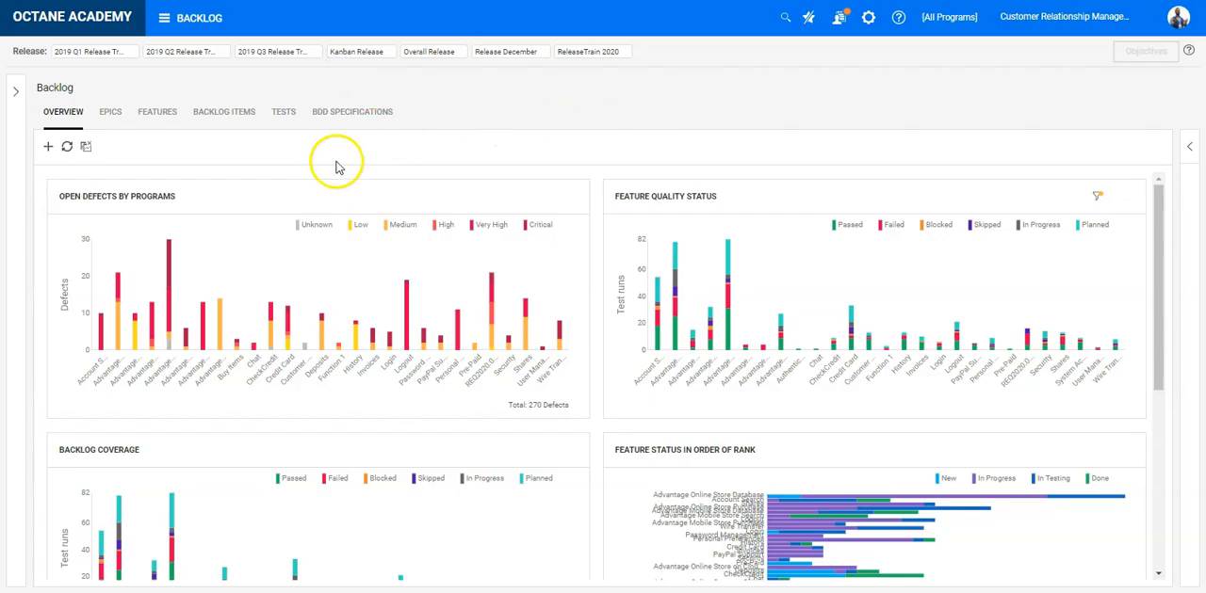
Show the Backlog's Features list of 44 features with status, commits and owners
left_click(158, 111)
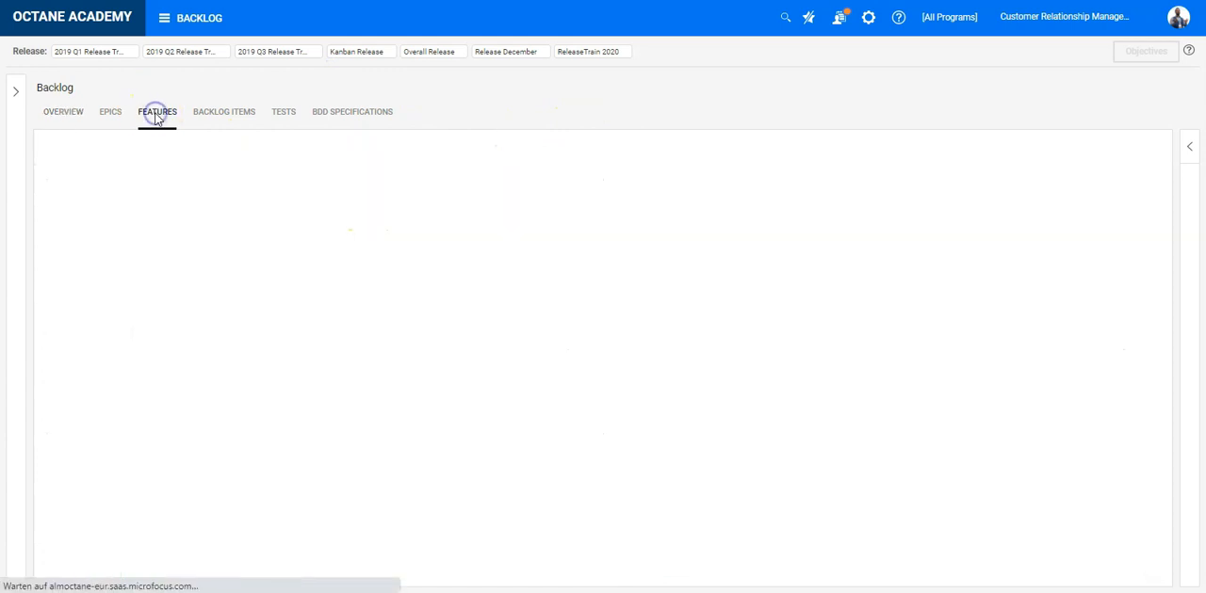
left_click(156, 112)
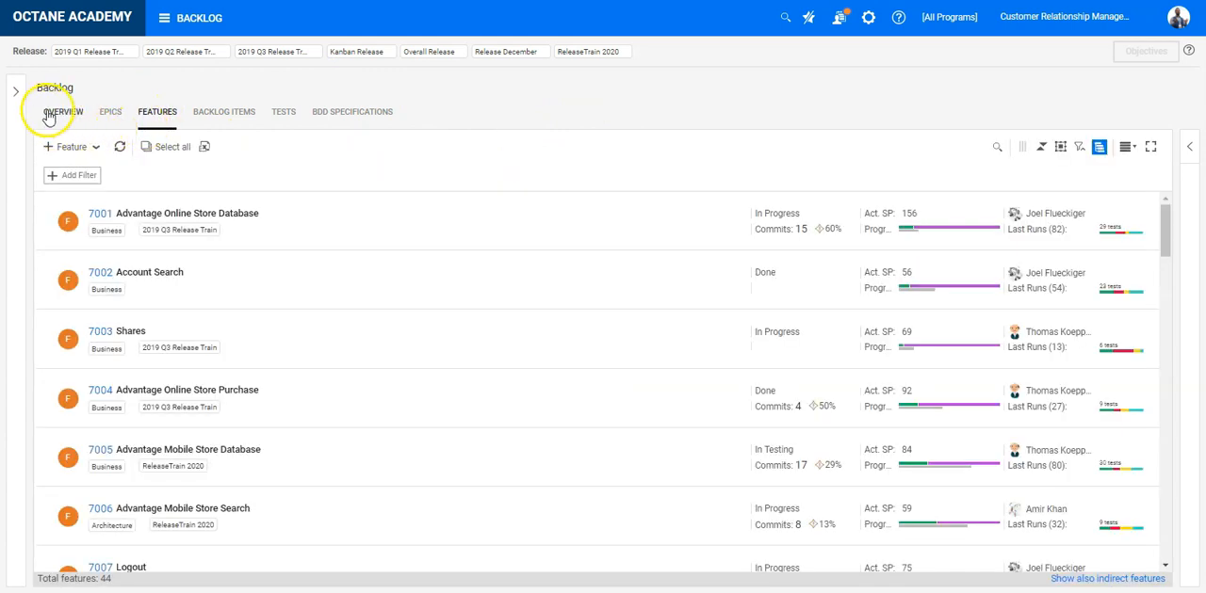
left_click(15, 90)
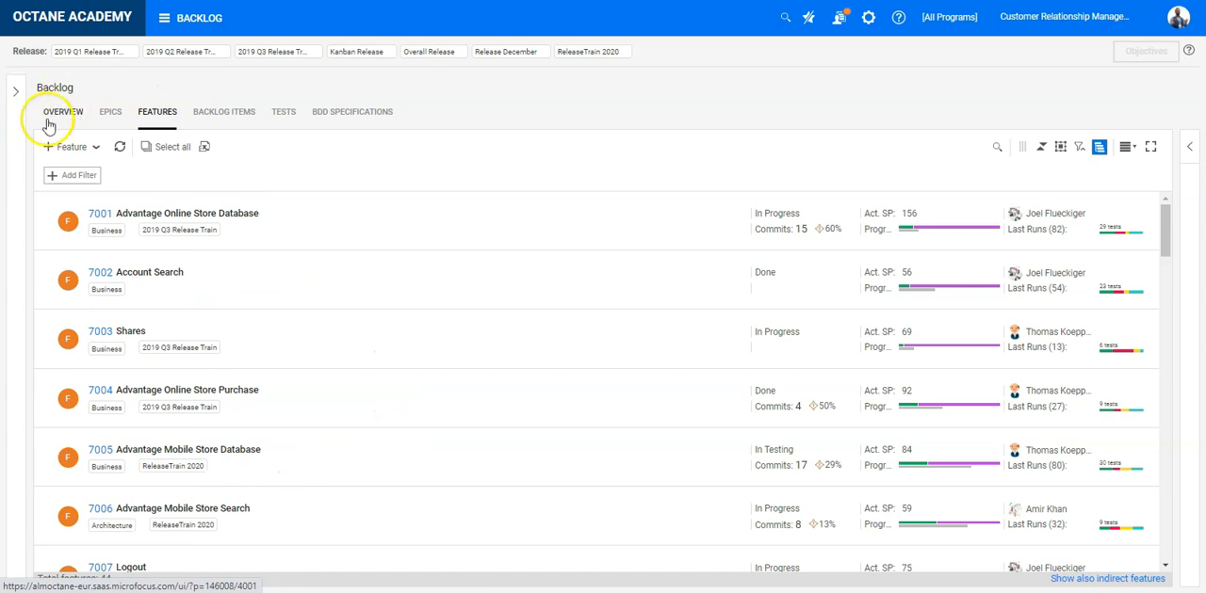
mouse_move(219, 131)
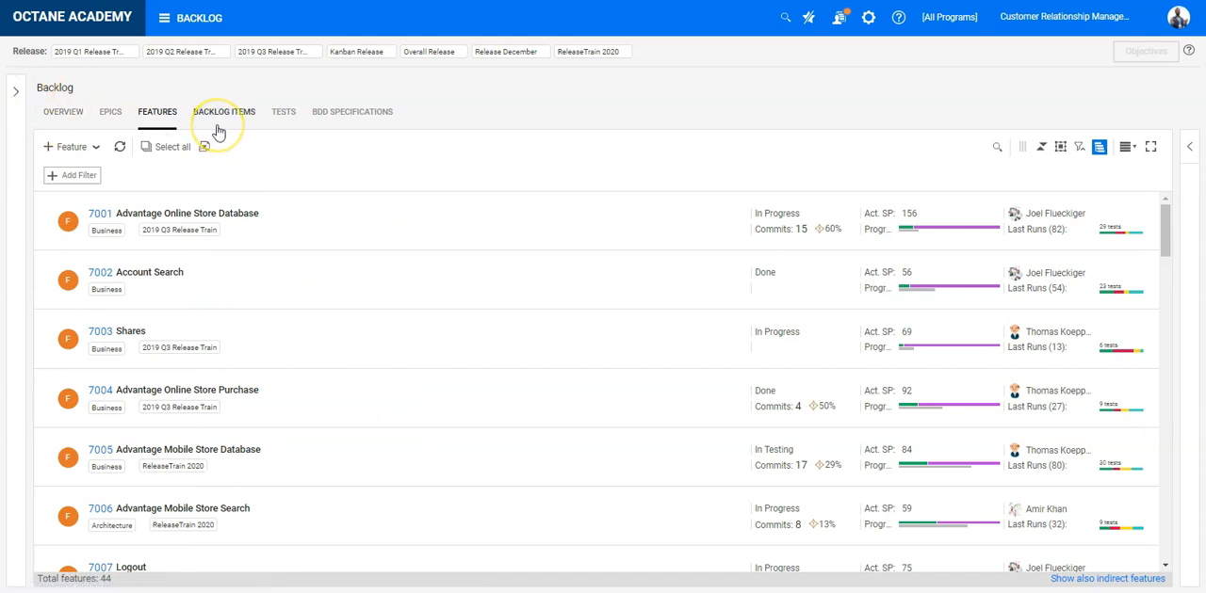
mouse_move(682, 153)
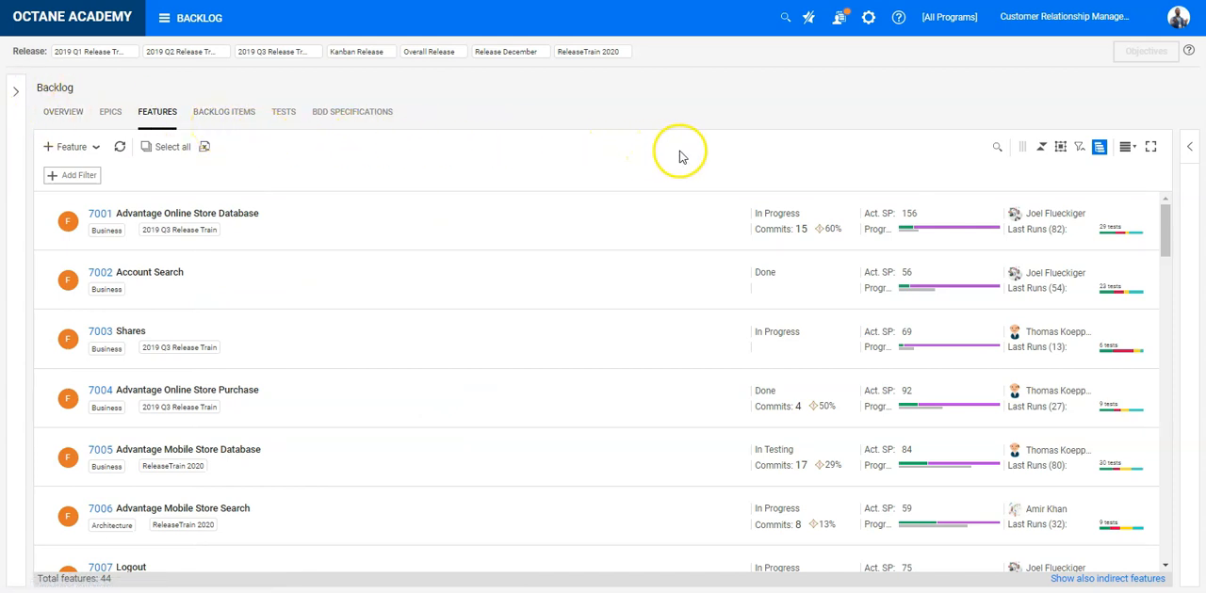
Display features as a board, trying Workflow and Release planning before settling on Iteration planning
left_click(1127, 147)
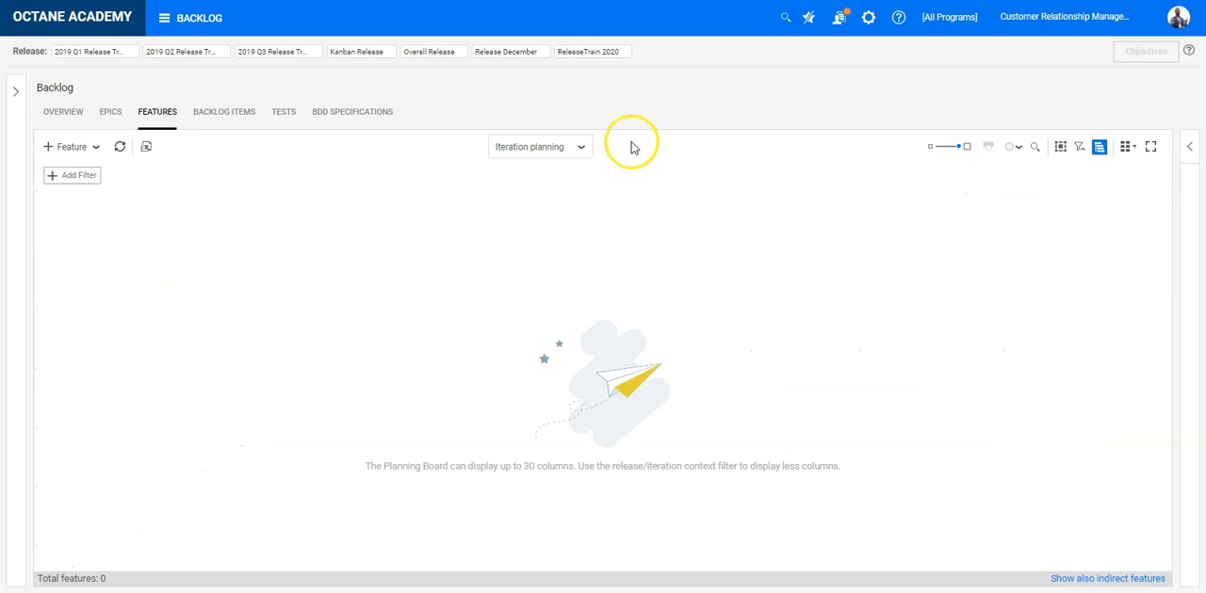
left_click(580, 147)
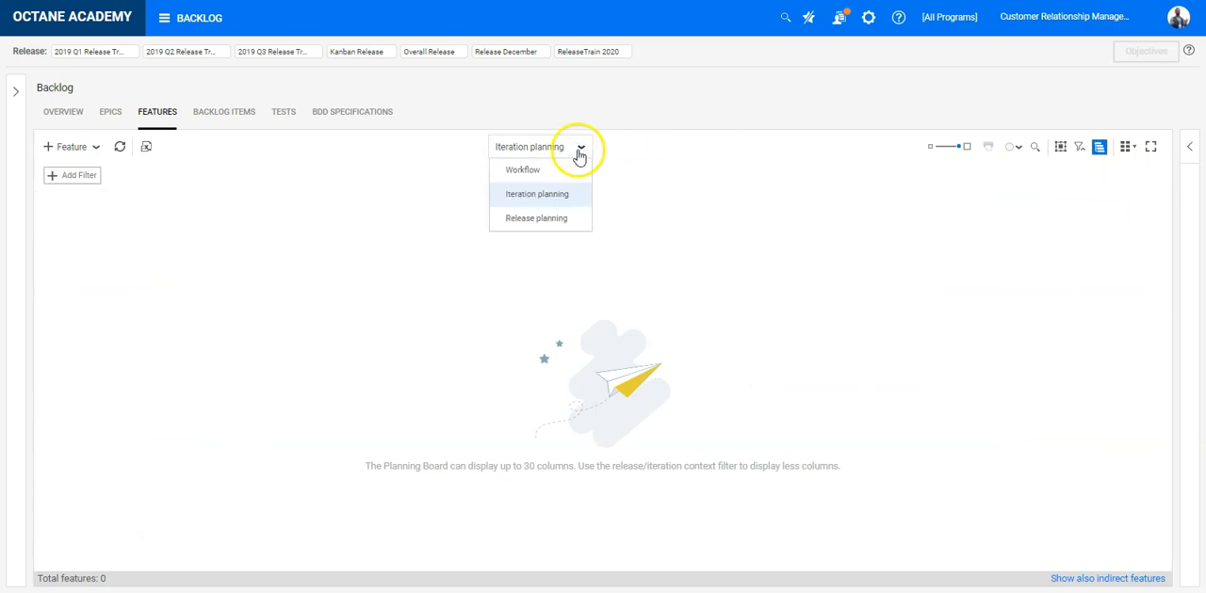
mouse_move(536, 173)
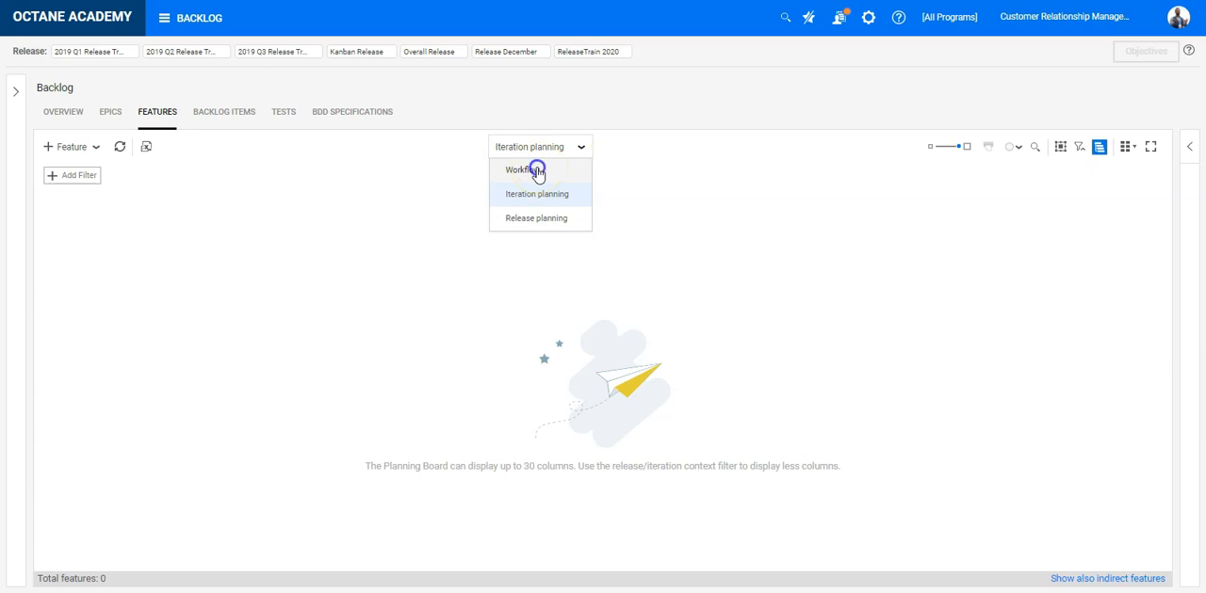
left_click(520, 170)
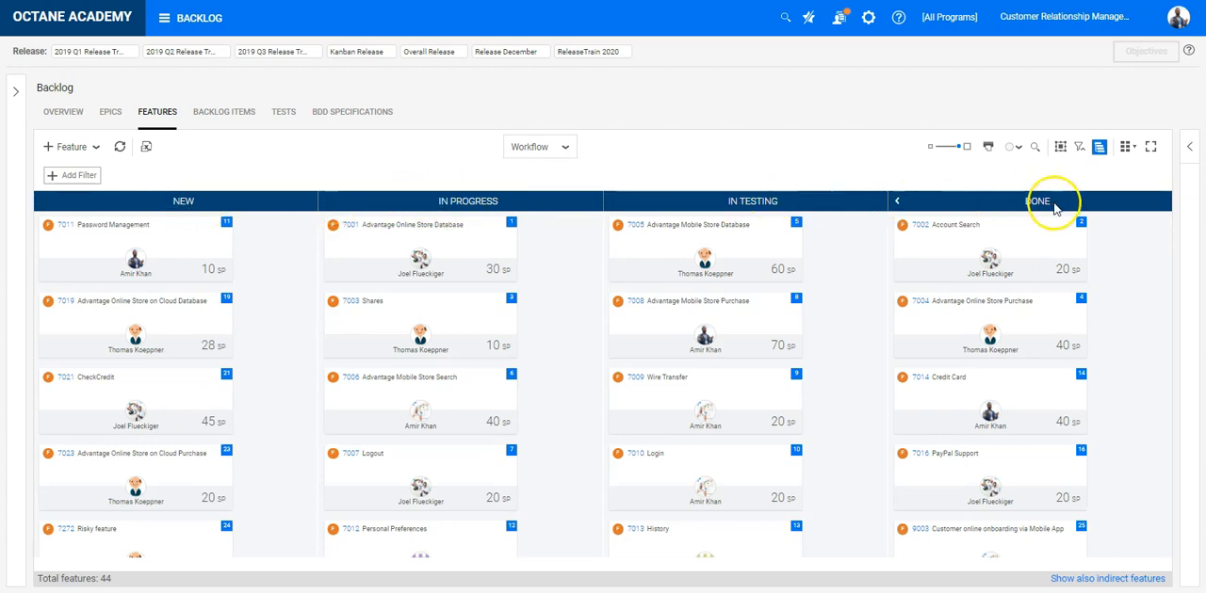
left_click(539, 147)
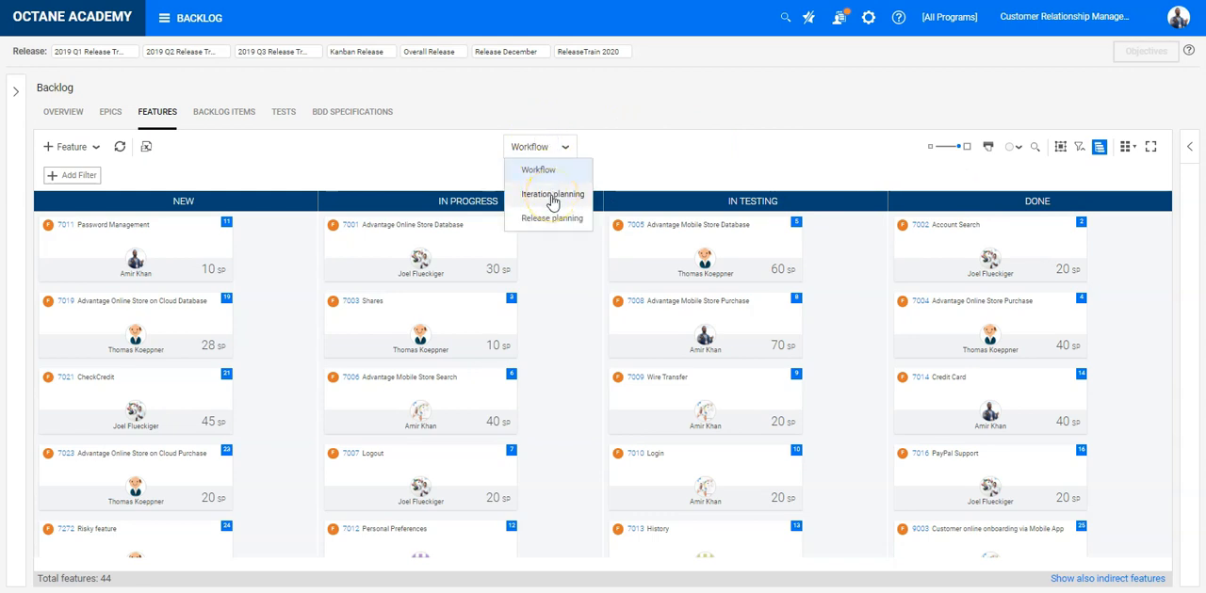
left_click(550, 194)
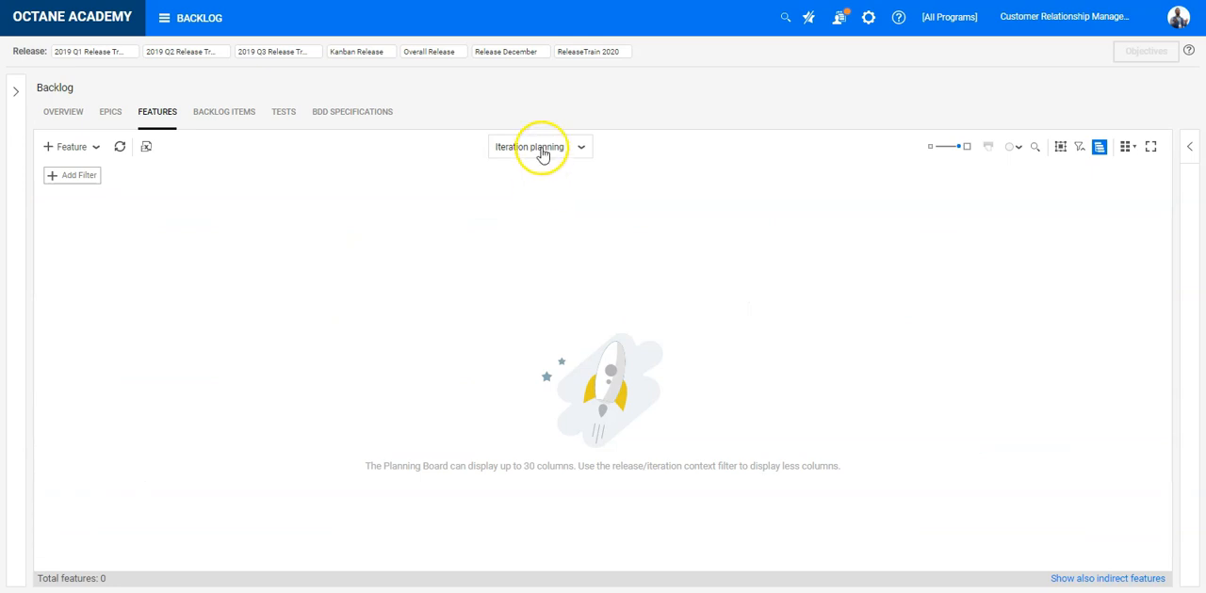
left_click(539, 147)
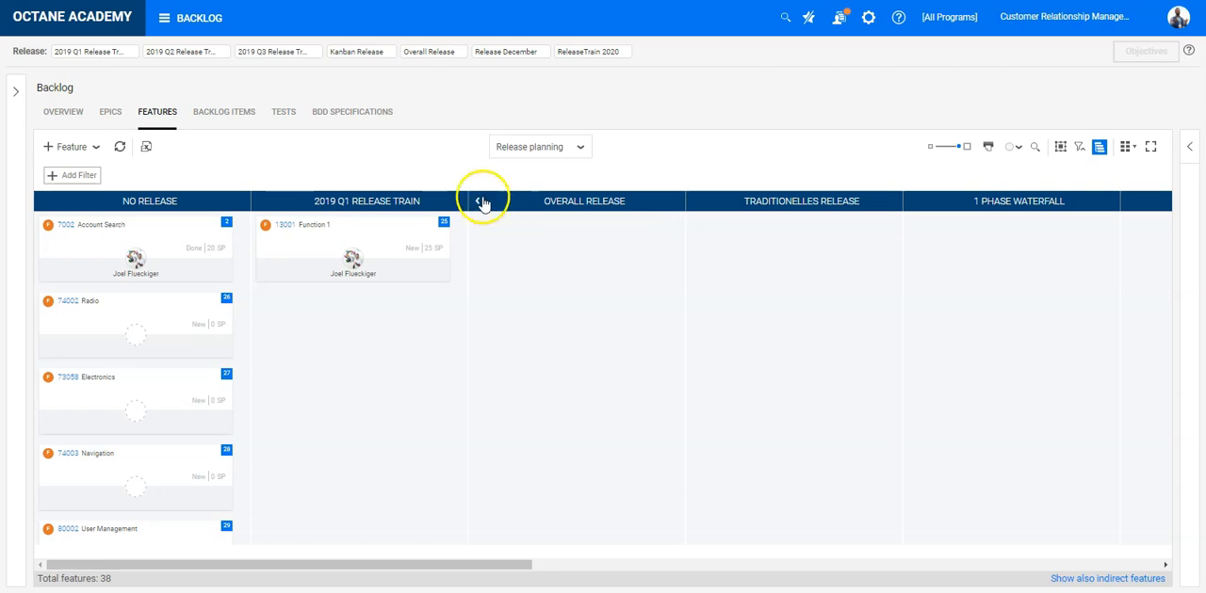
mouse_move(524, 150)
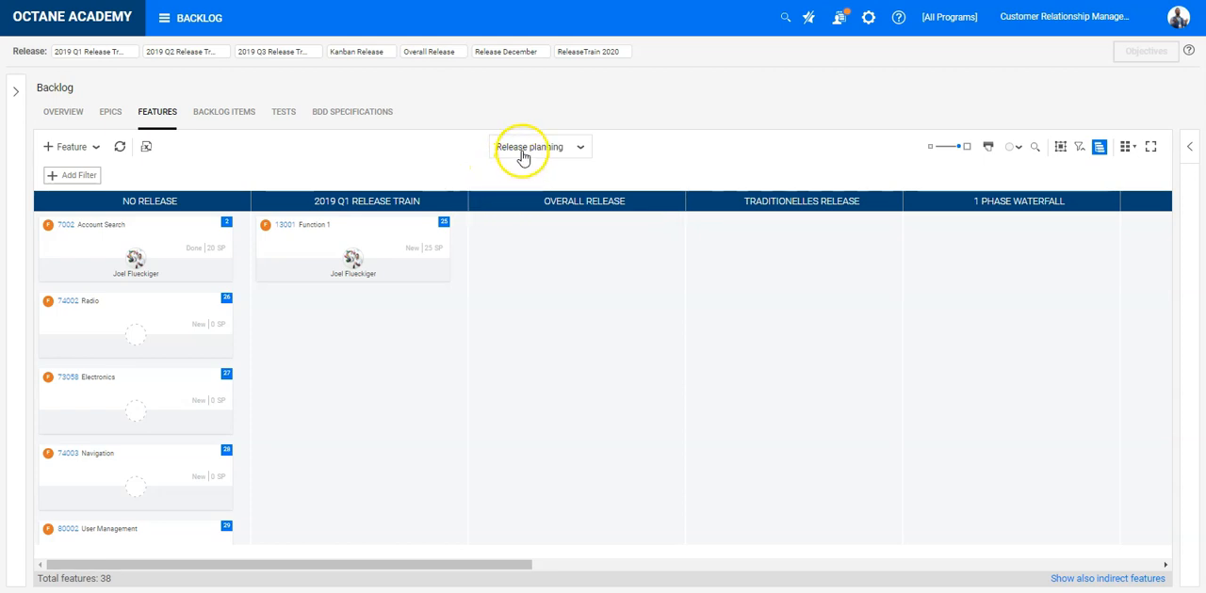
left_click(539, 147)
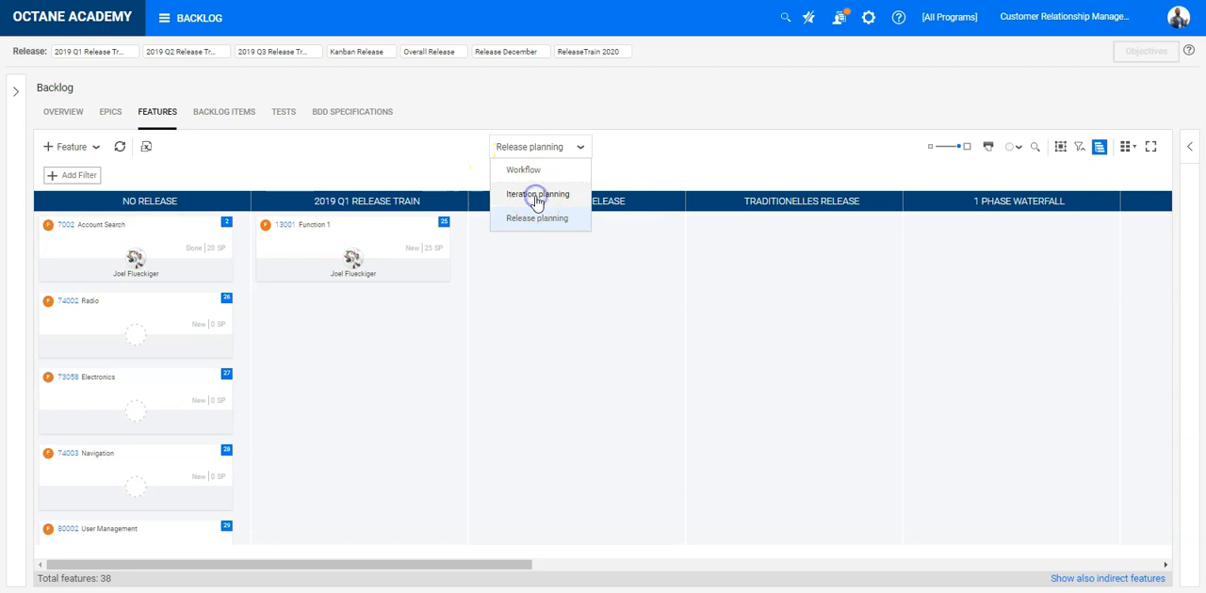
left_click(537, 193)
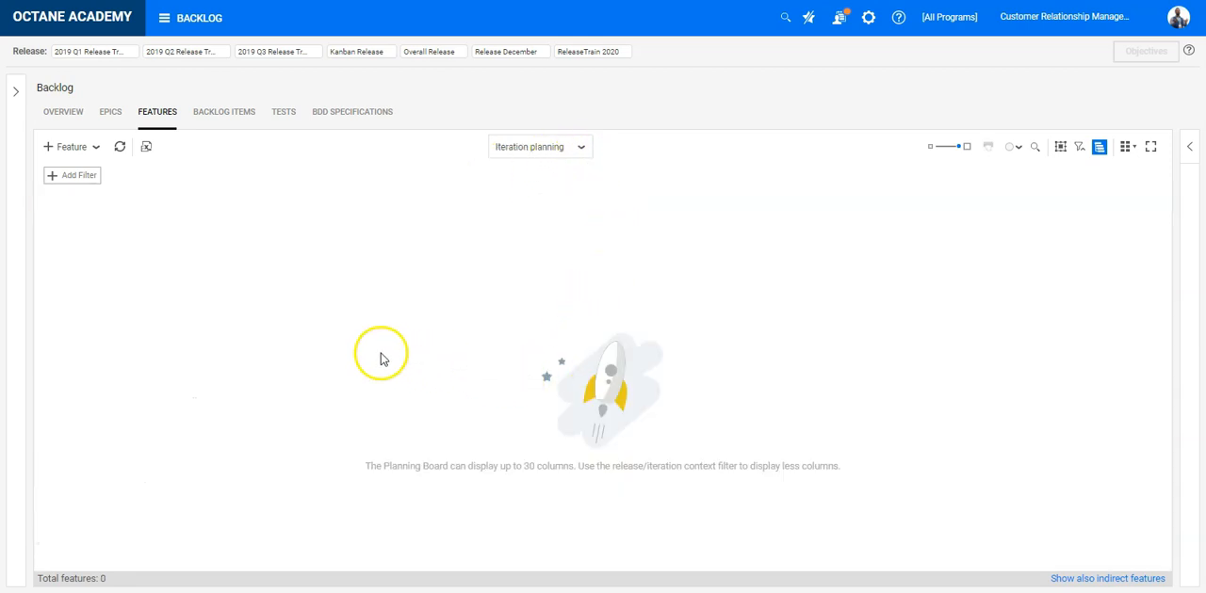
mouse_move(544, 184)
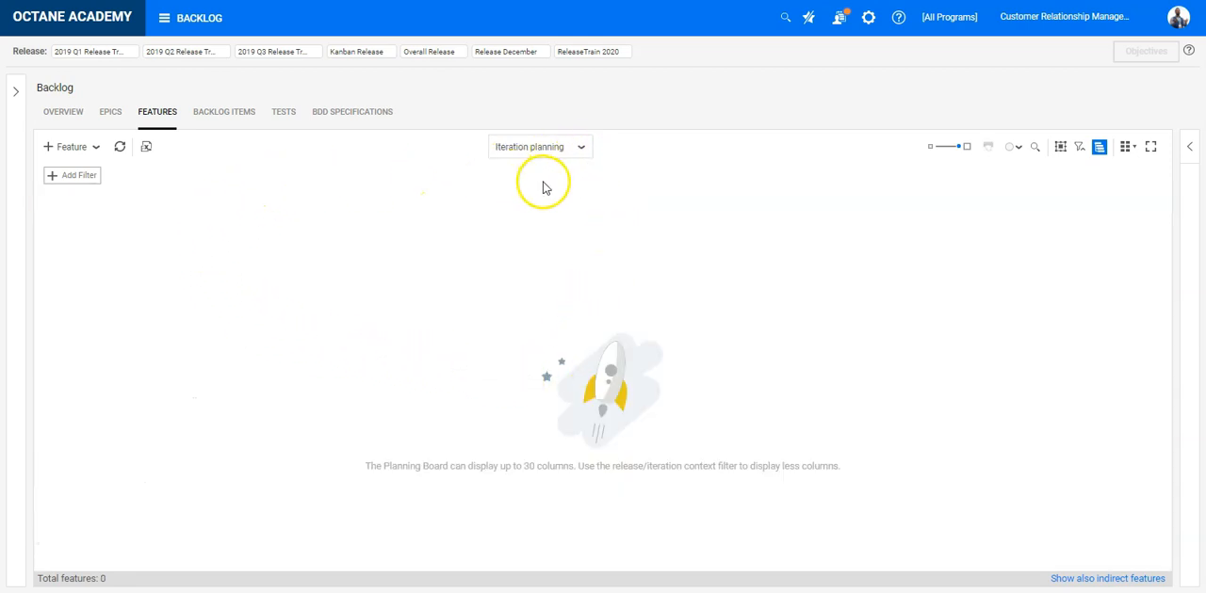
mouse_move(384, 167)
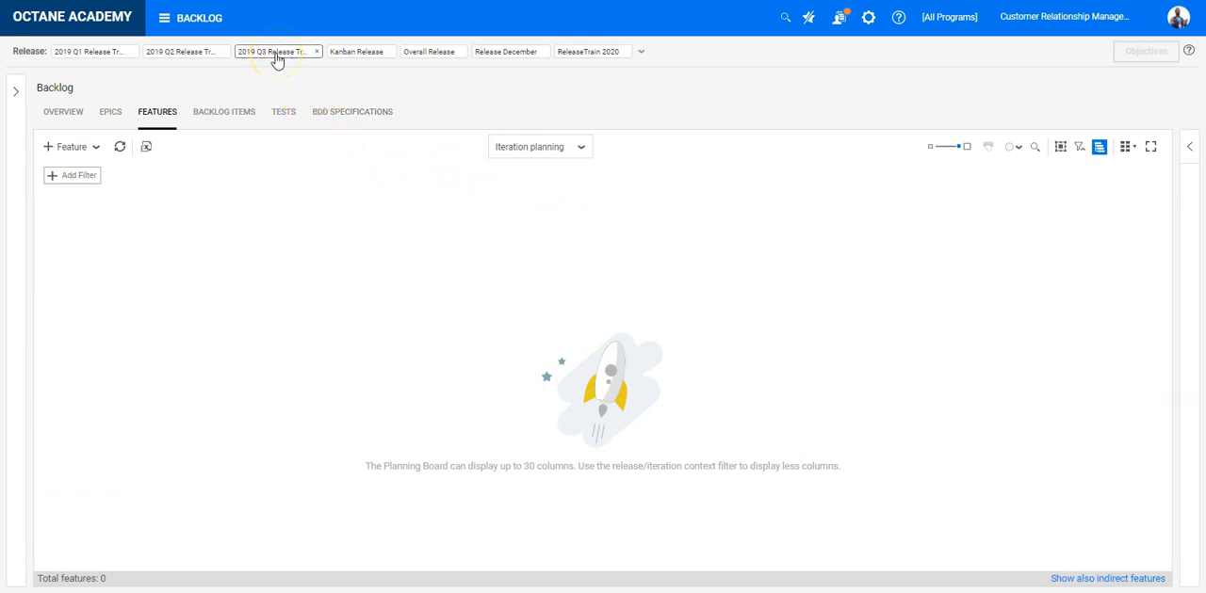
Restrict the board to the 2019 Q3 Release Train, showing its 18 features across sprints
left_click(274, 51)
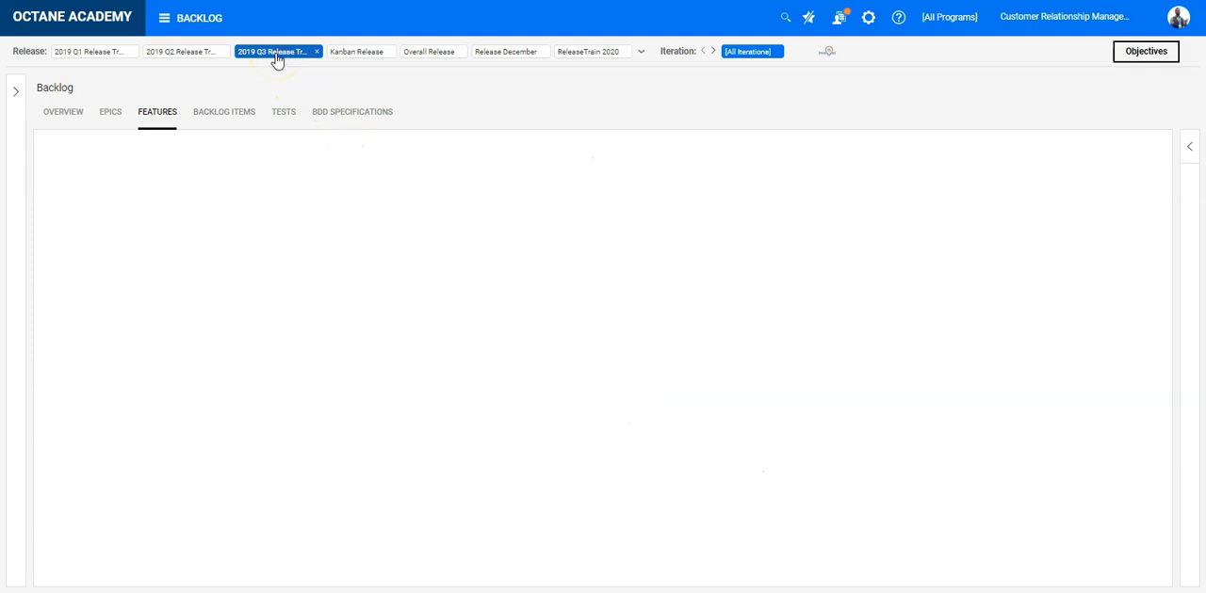
left_click(275, 51)
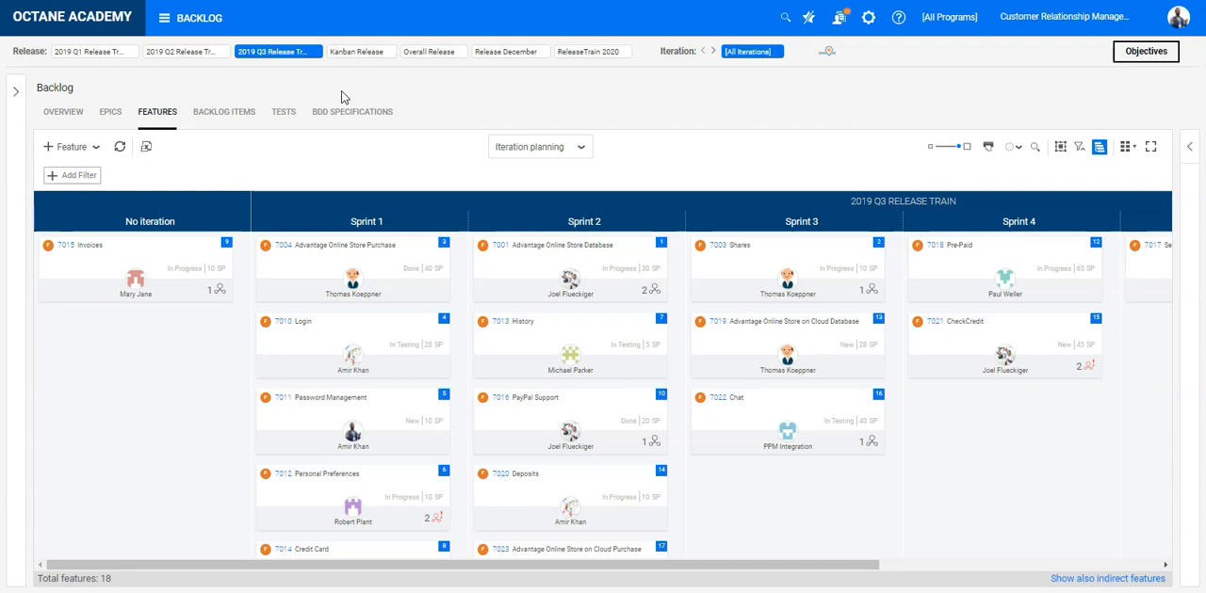
mouse_move(396, 128)
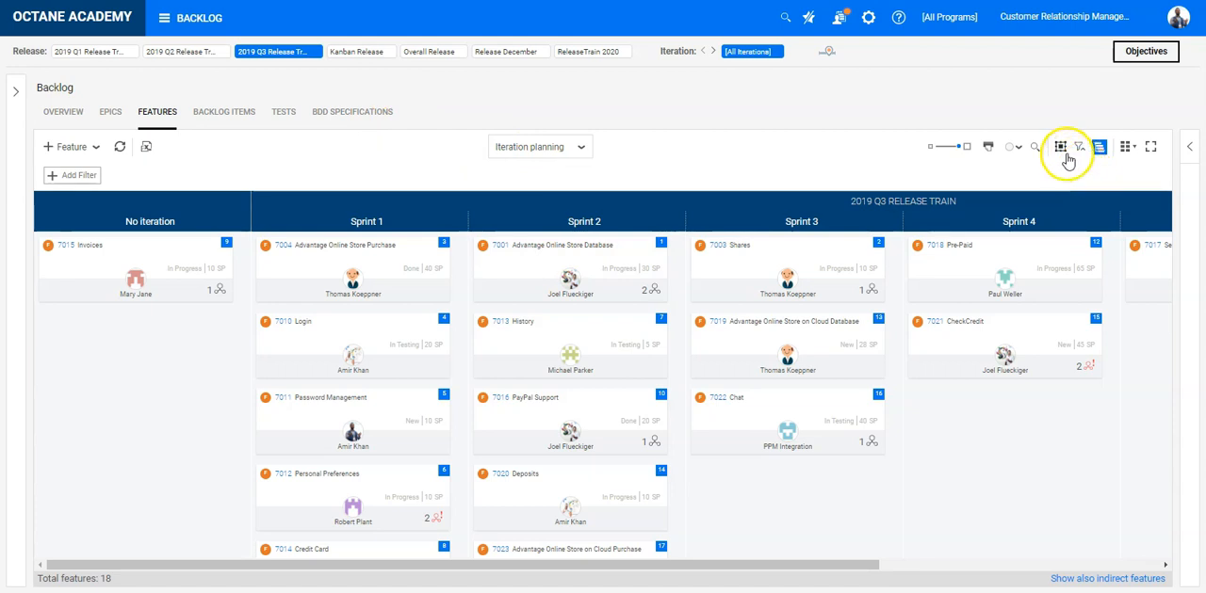
Add a Group by field on the board, searching for the Team field
left_click(1059, 146)
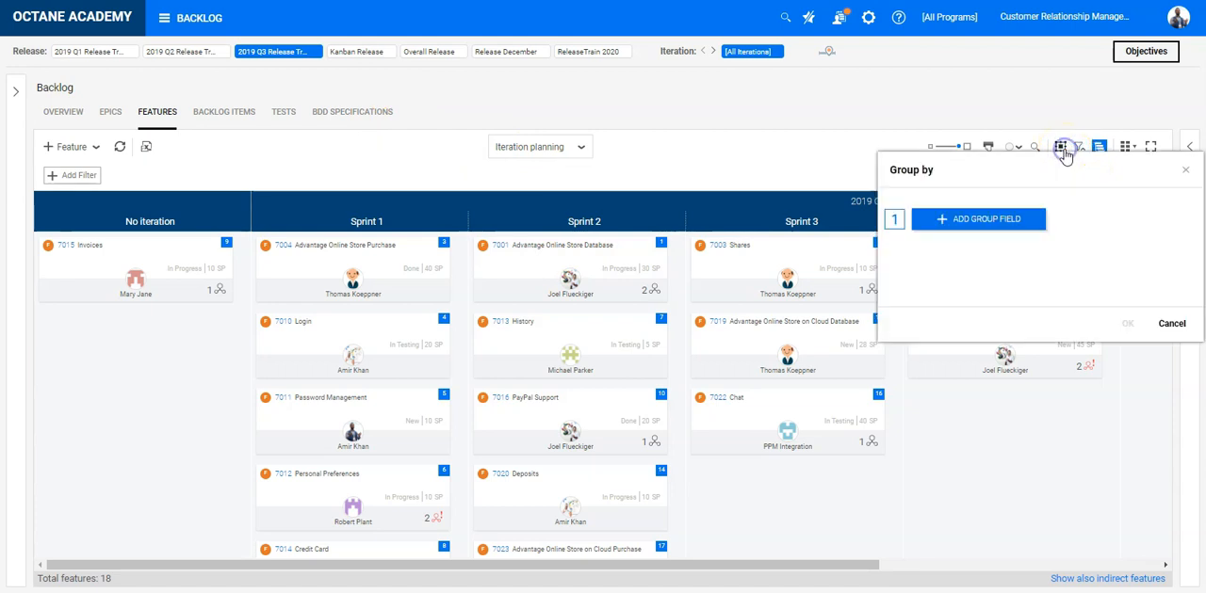
left_click(979, 219)
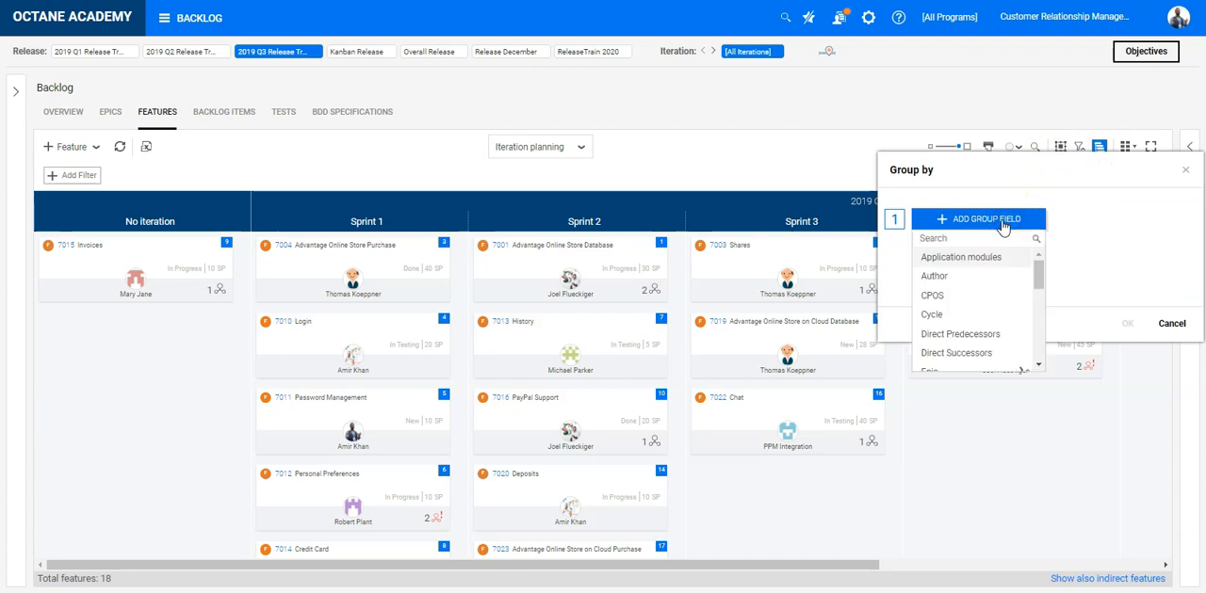
type("team")
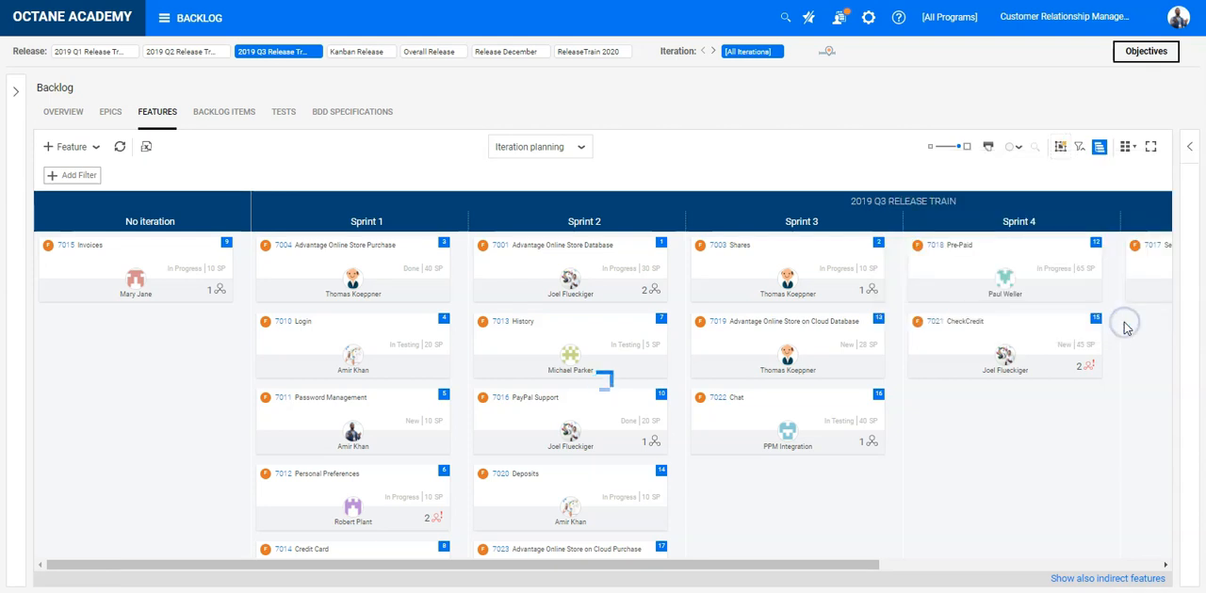
Expand the API, Infra and UI Team lanes so their 4, 6 and 8 features show across sprints
left_click(1151, 147)
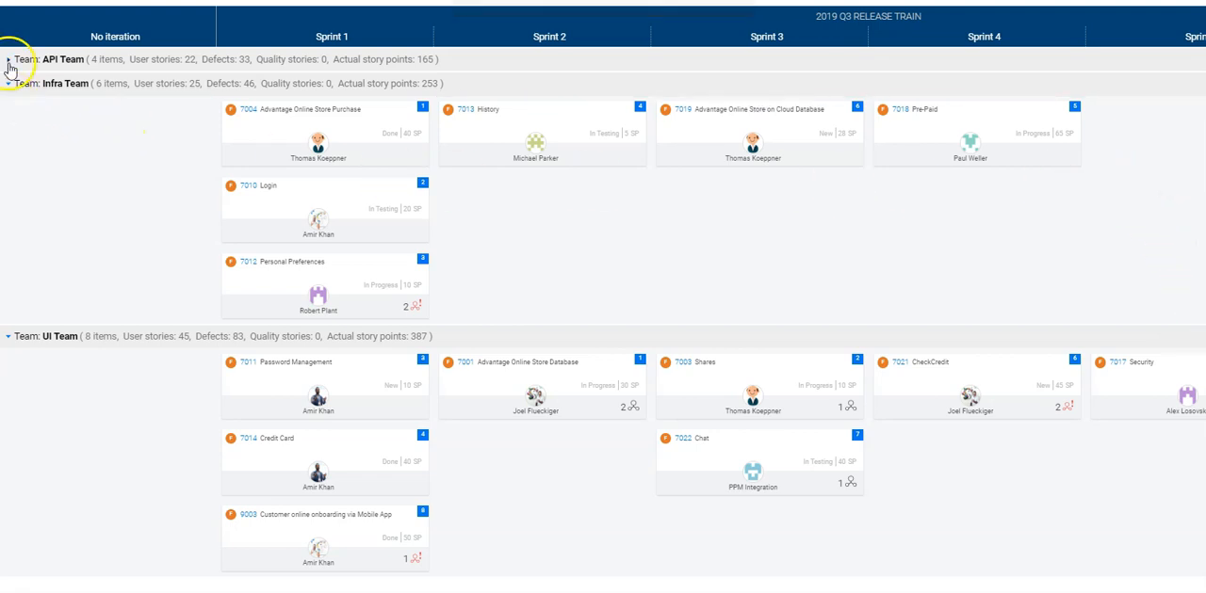
left_click(8, 60)
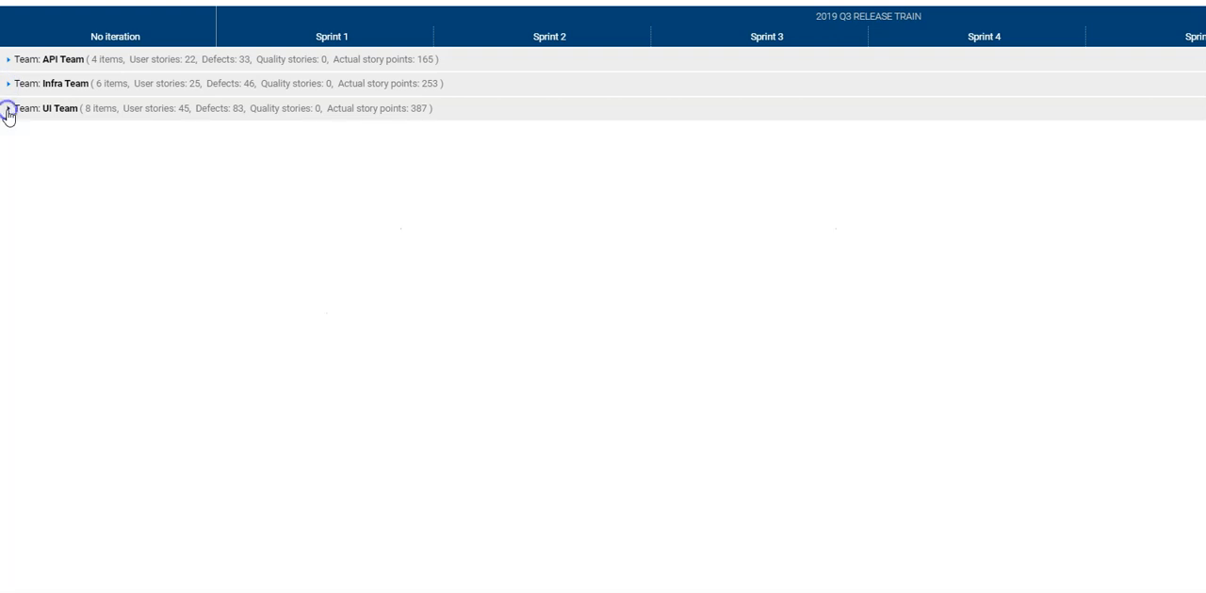
left_click(7, 59)
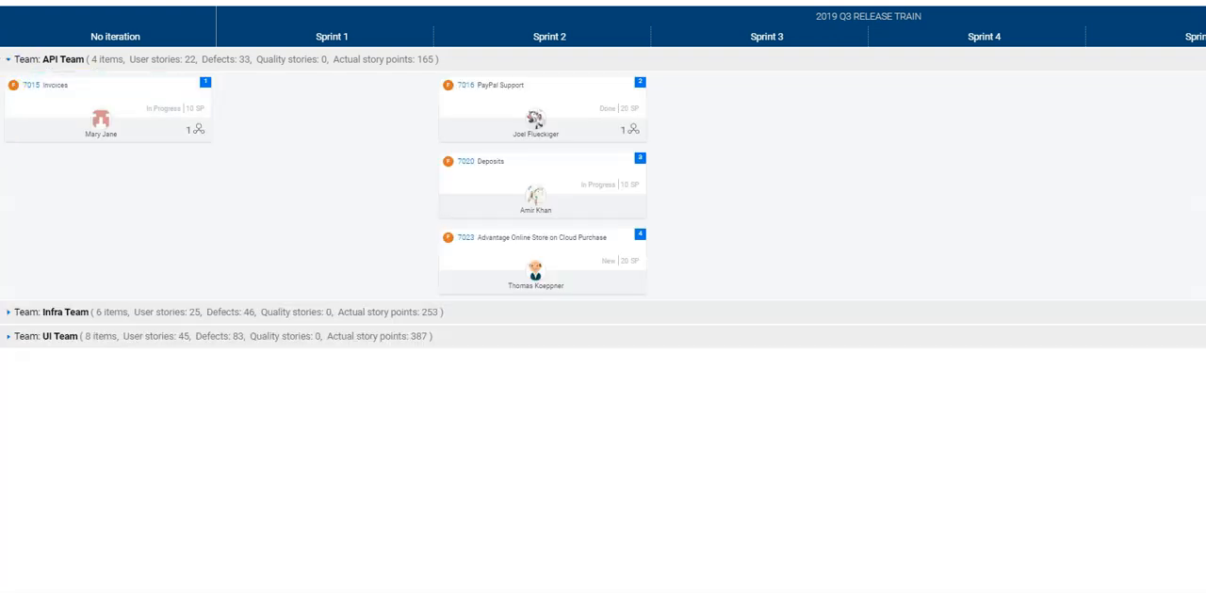
left_click(8, 313)
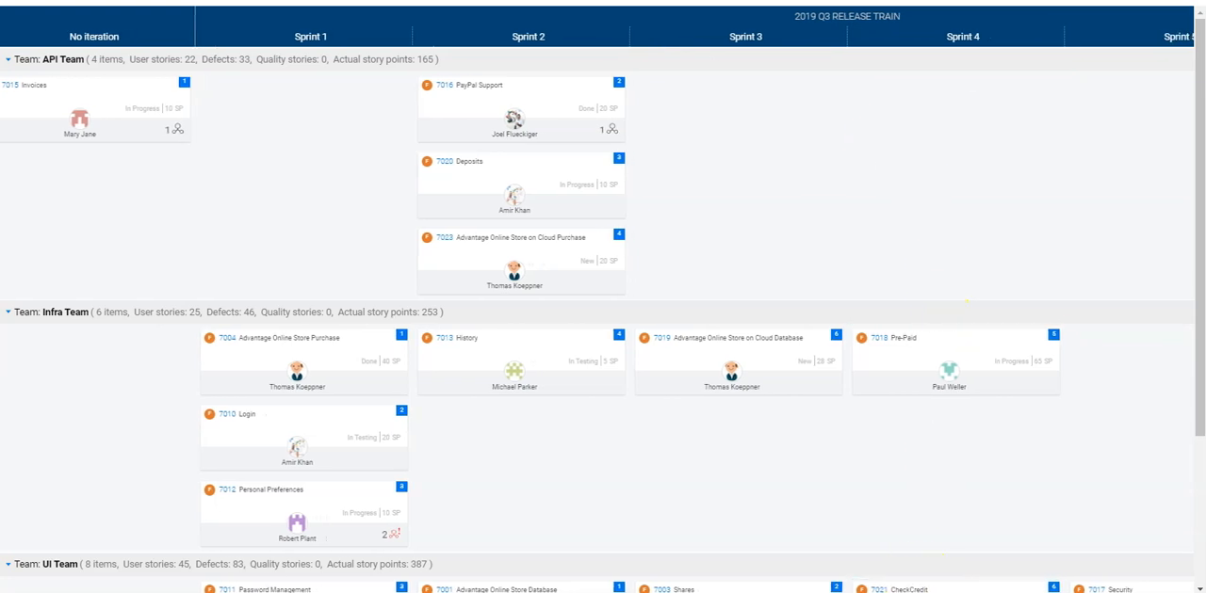
scroll("right", 3)
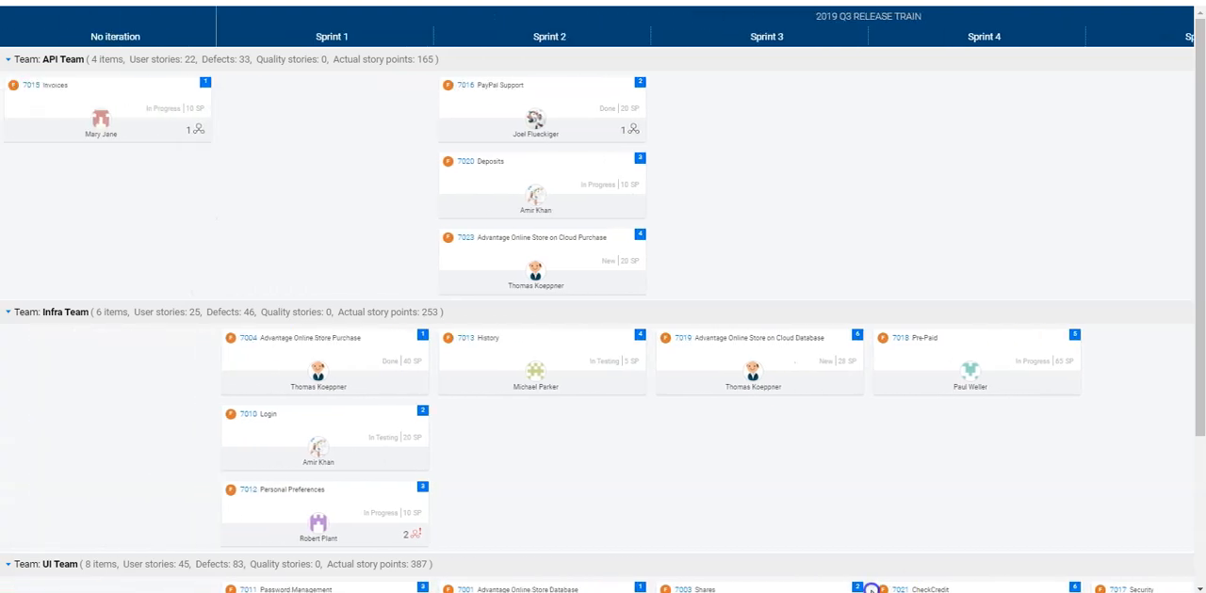
mouse_move(140, 313)
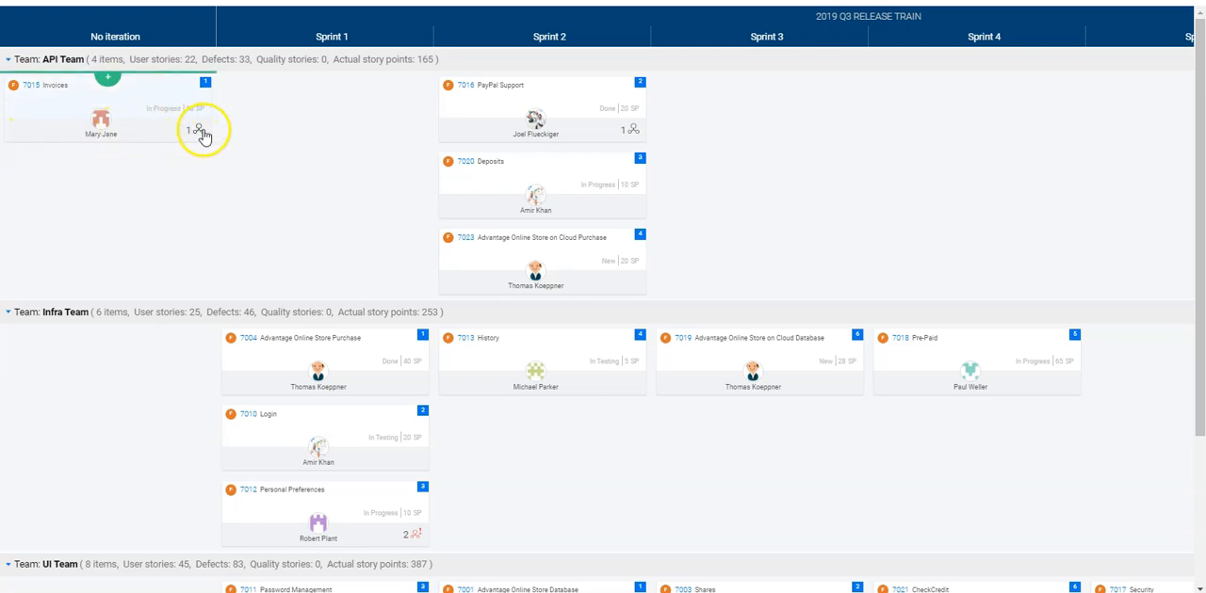
mouse_move(198, 132)
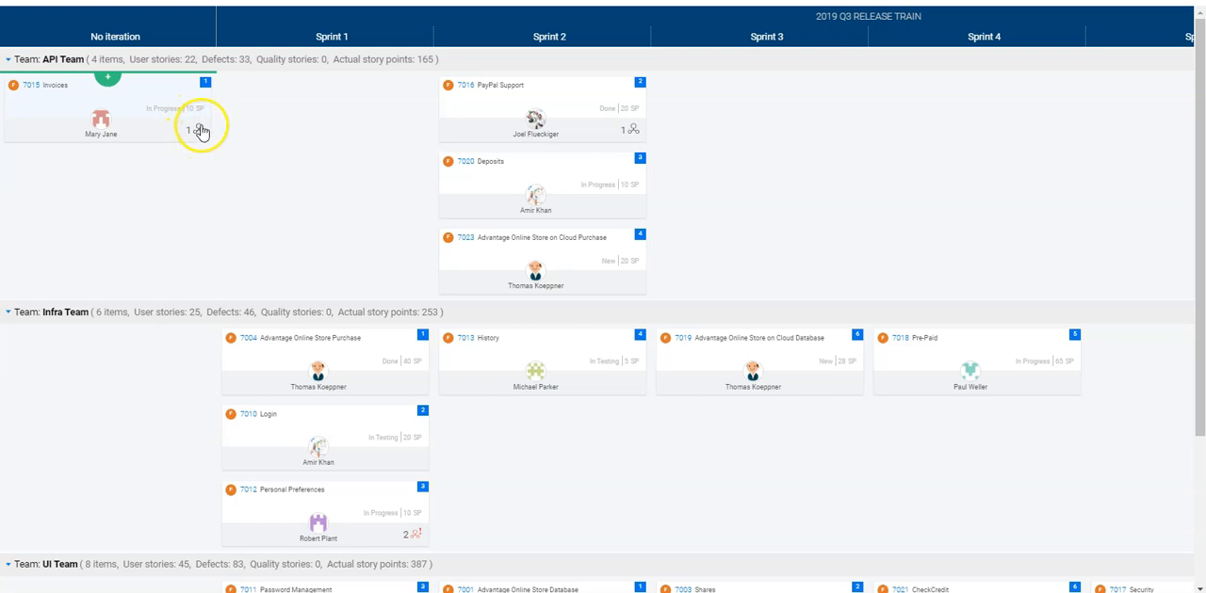
mouse_move(197, 130)
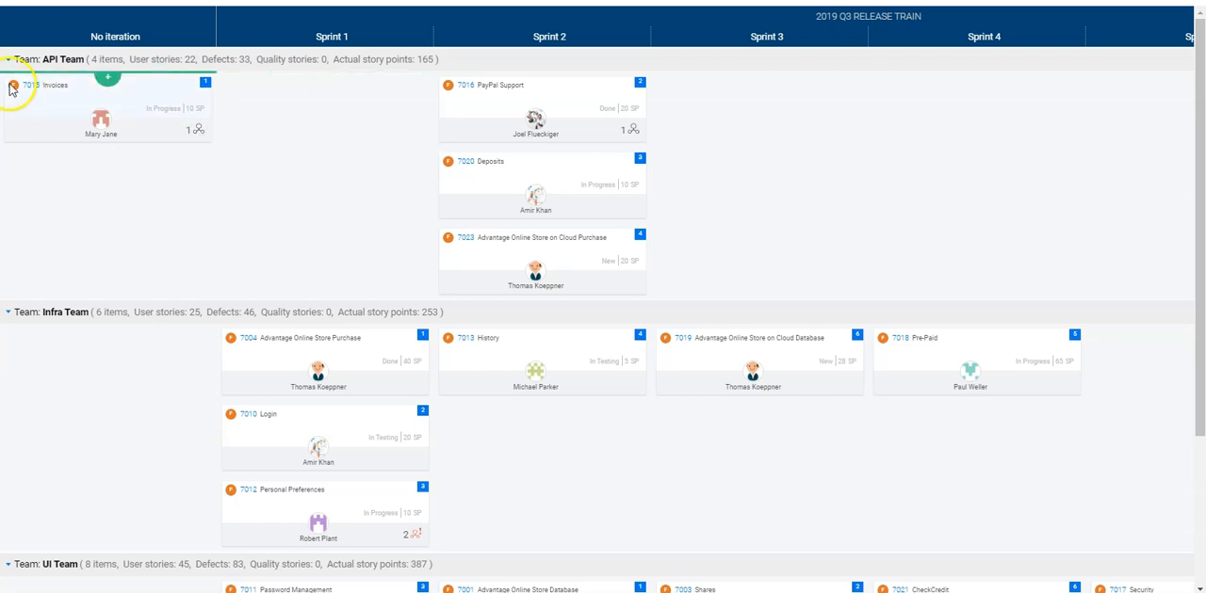
left_click(8, 59)
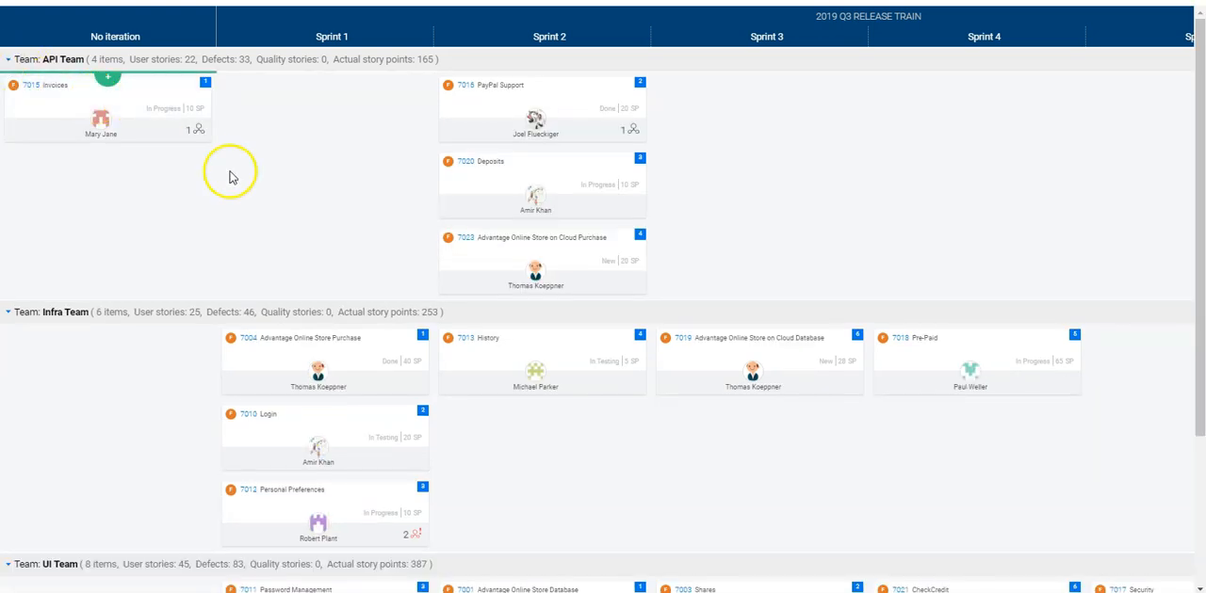
scroll("down", 3)
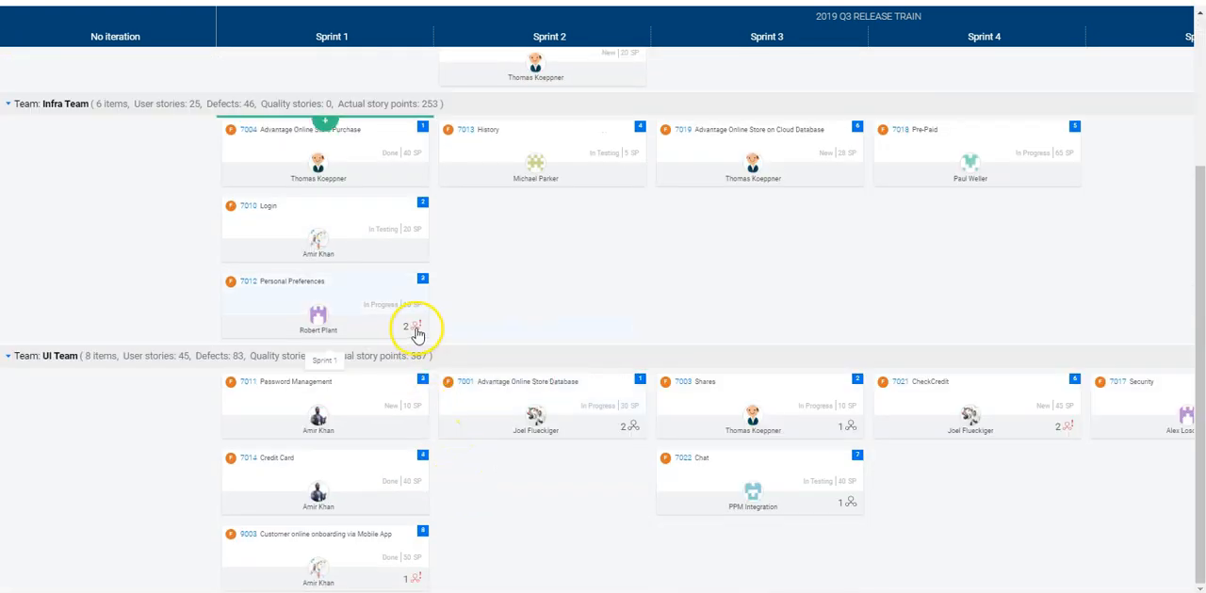
mouse_move(415, 328)
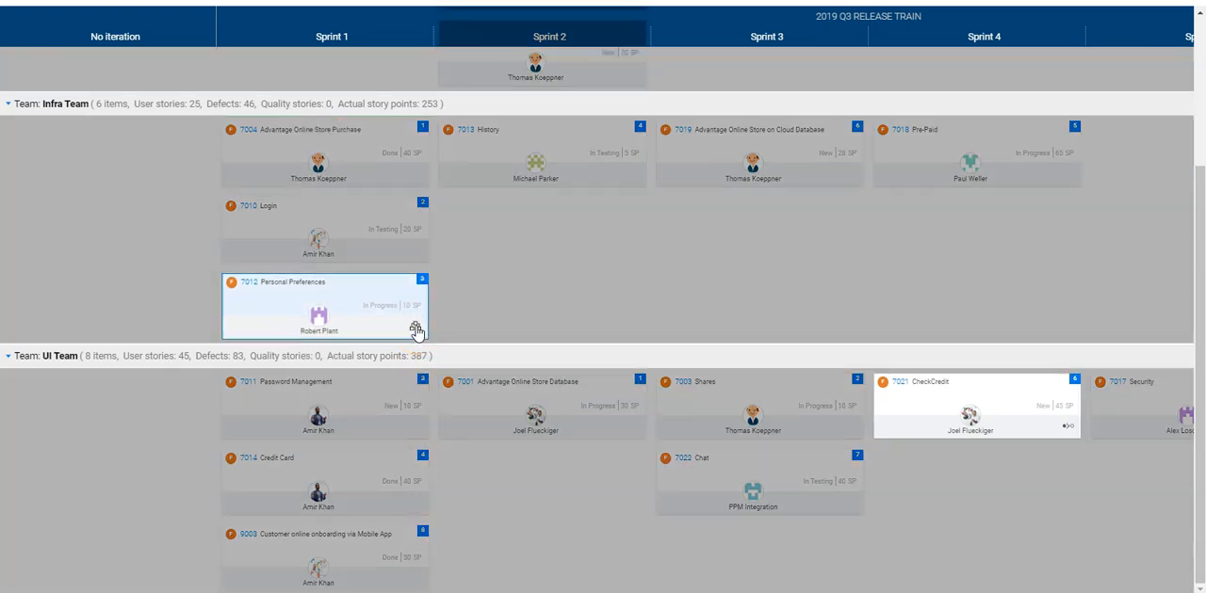
mouse_move(416, 330)
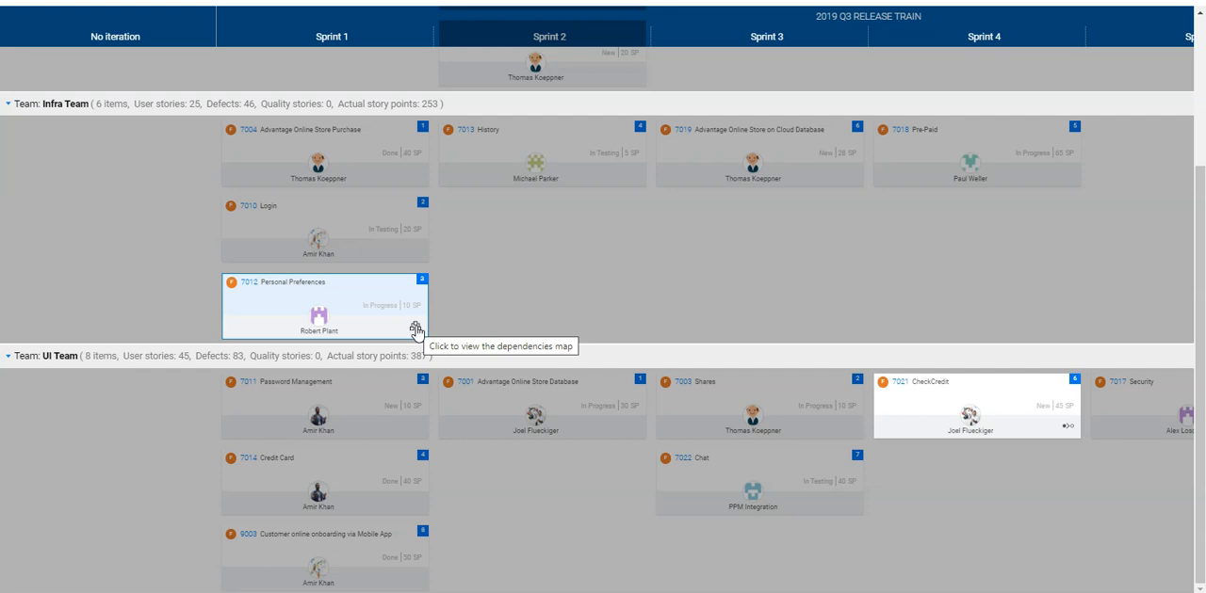
Show feature 7012 Personal Preferences' dependency map linking it to features 7015 and 7021
left_click(414, 329)
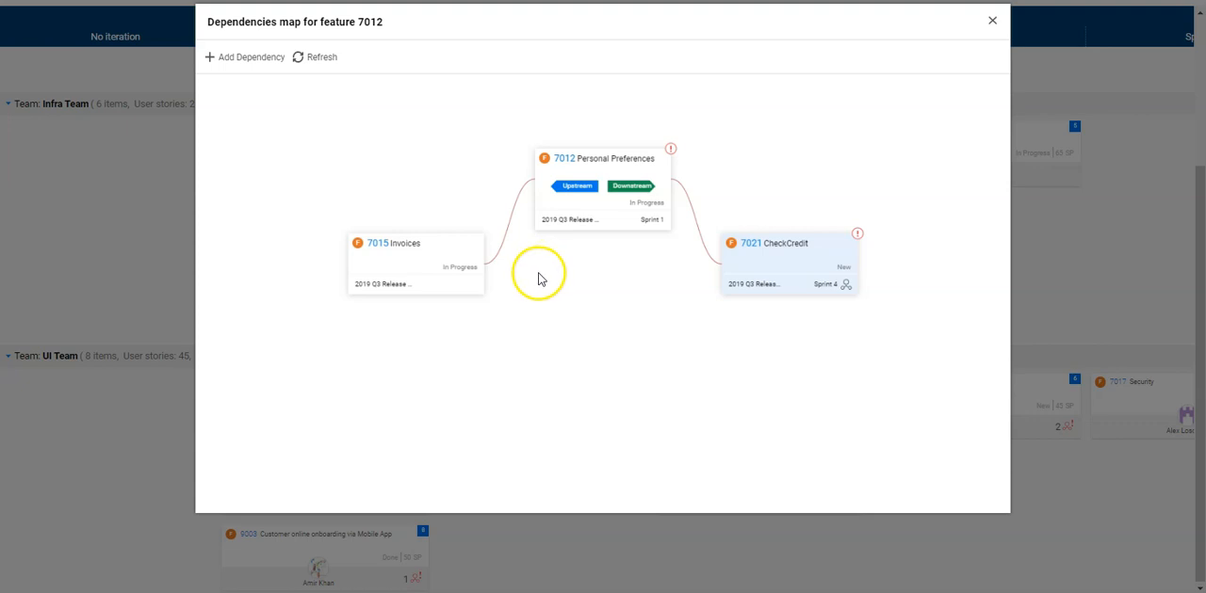
mouse_move(452, 149)
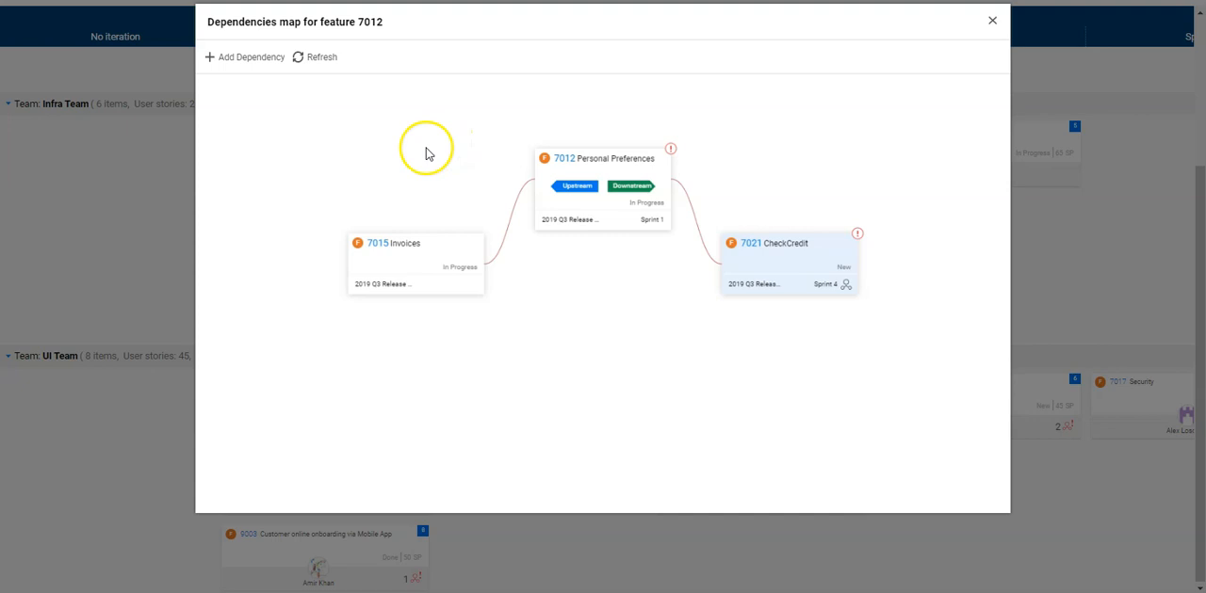
mouse_move(332, 268)
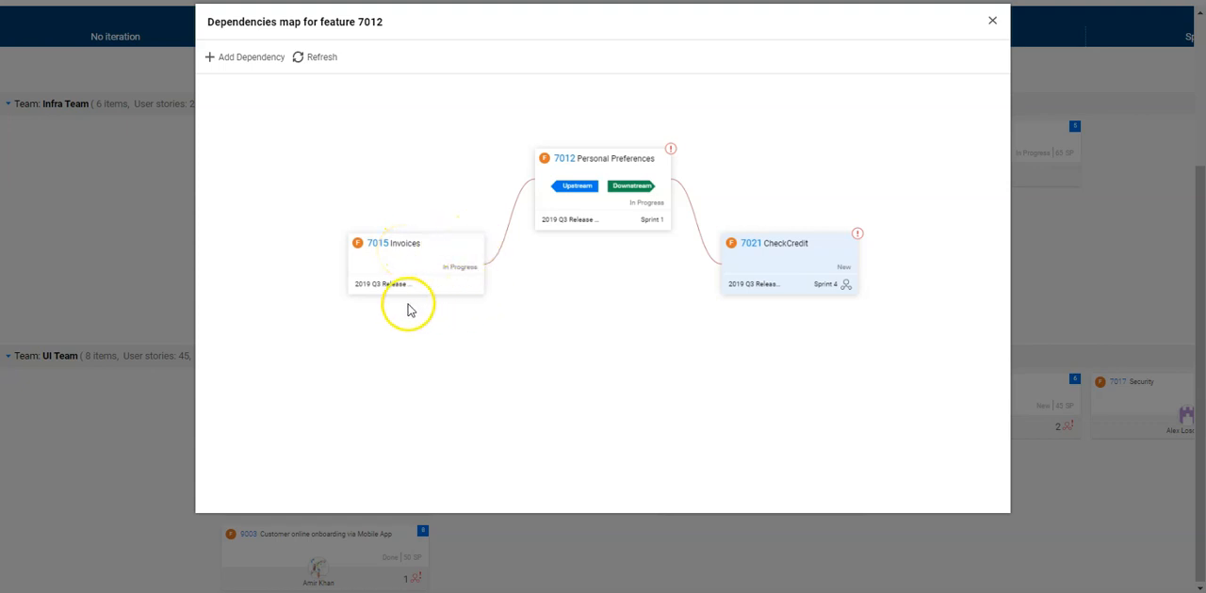
mouse_move(478, 294)
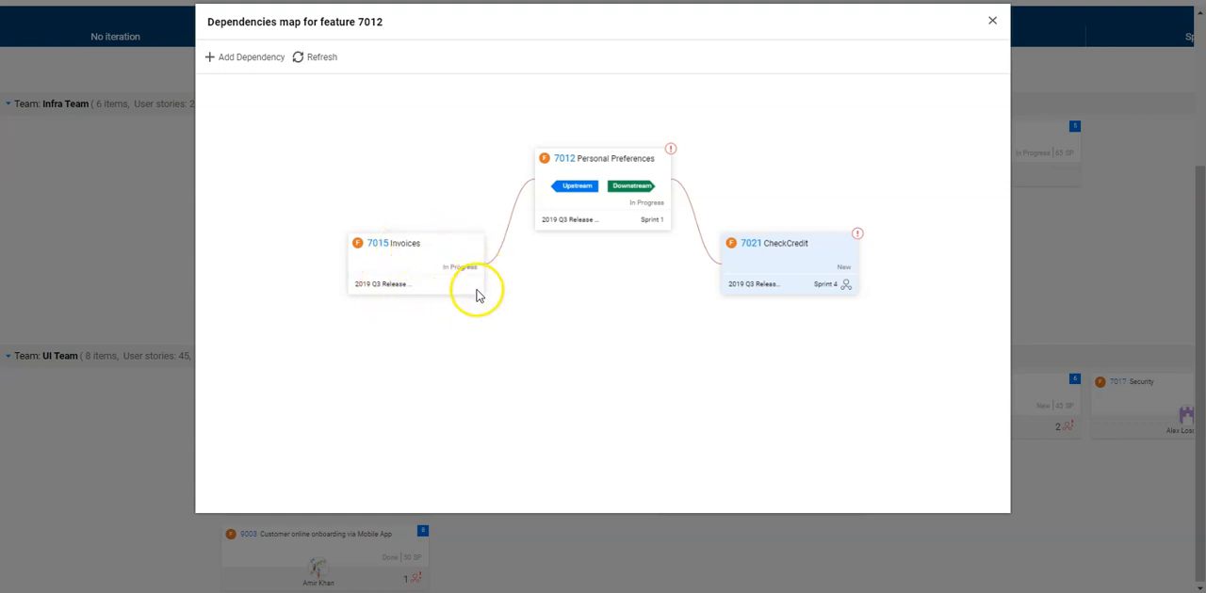
mouse_move(790, 282)
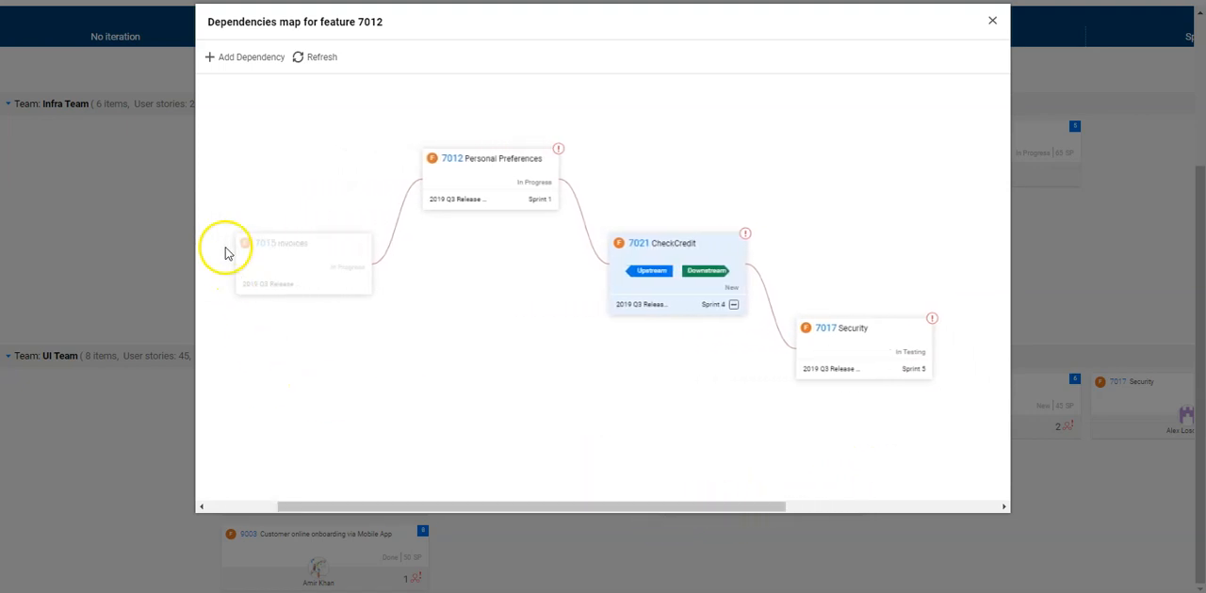
mouse_move(671, 218)
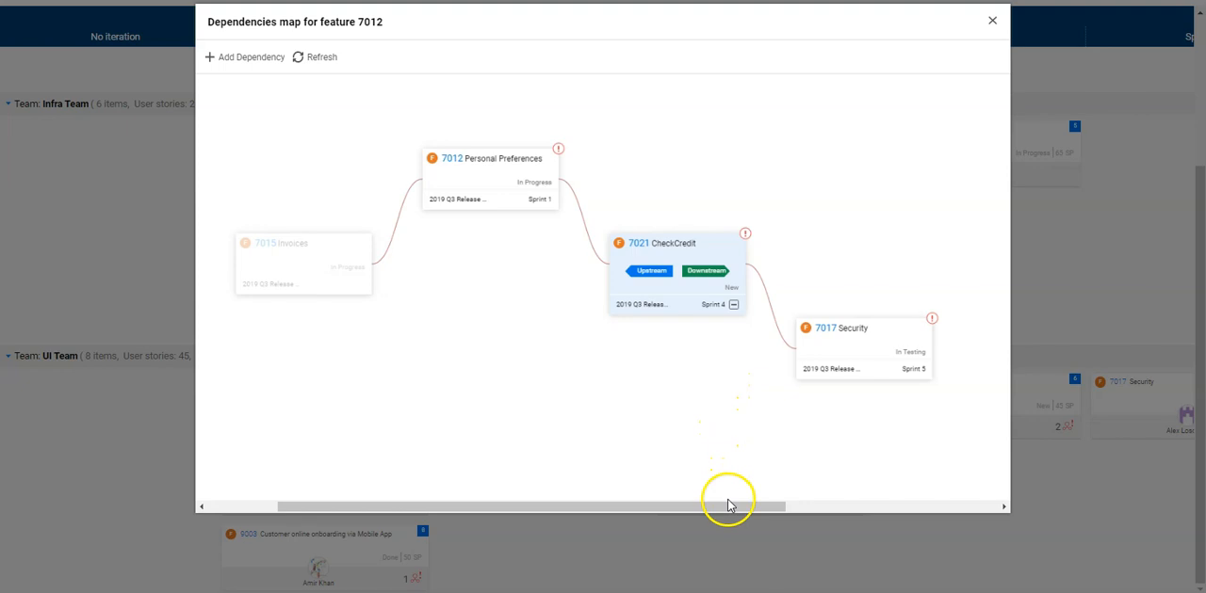
mouse_move(737, 511)
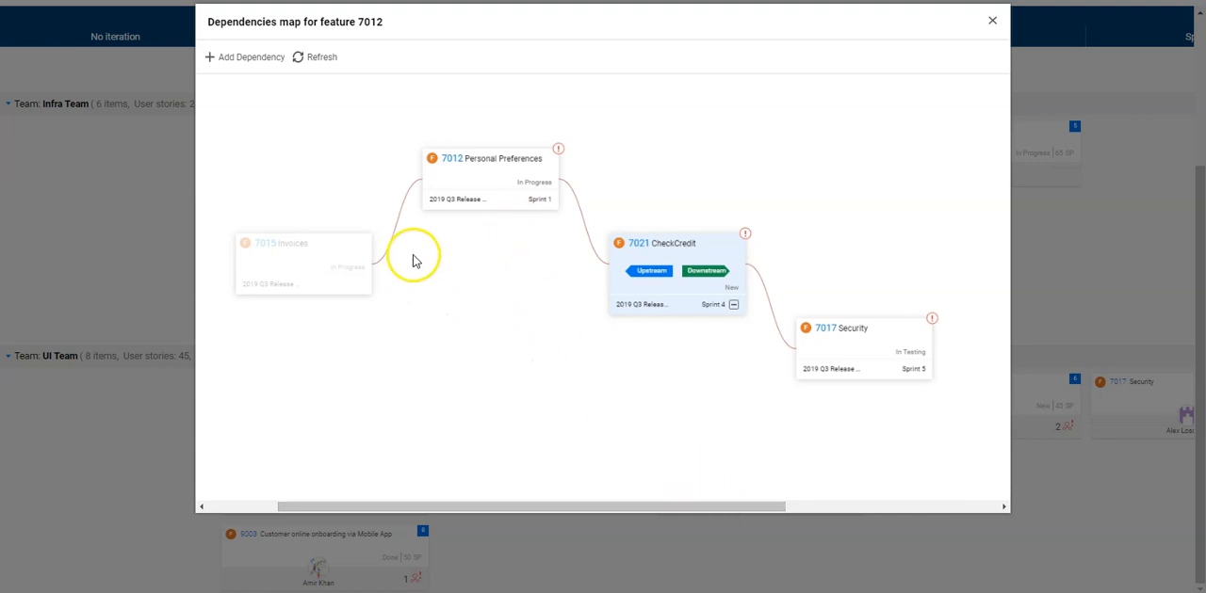
mouse_move(505, 256)
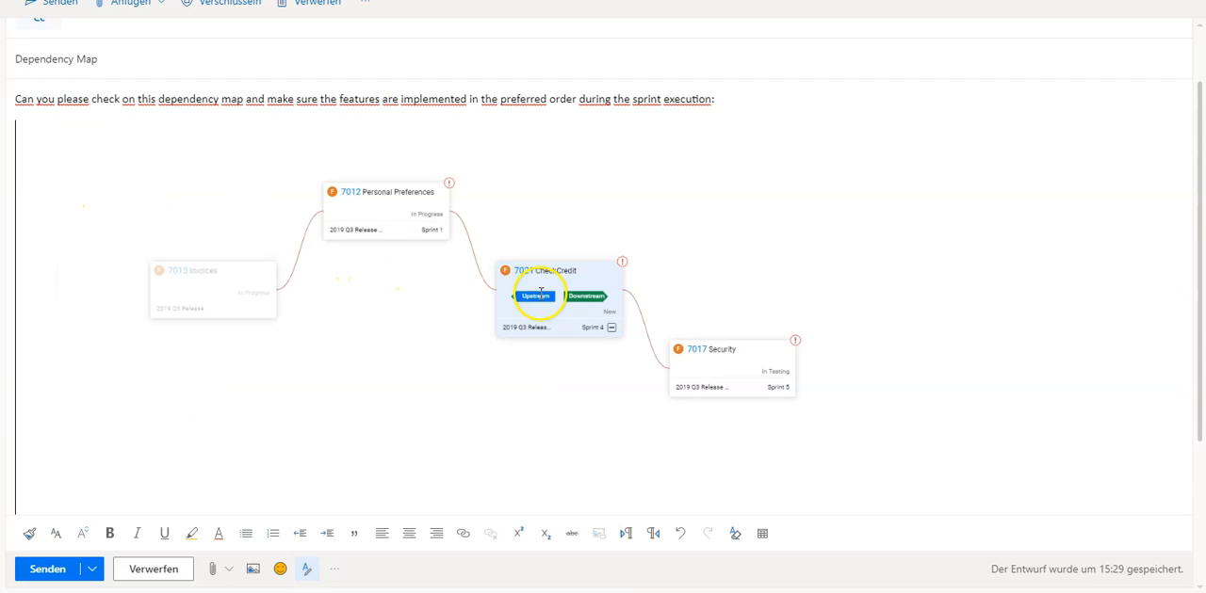
mouse_move(219, 222)
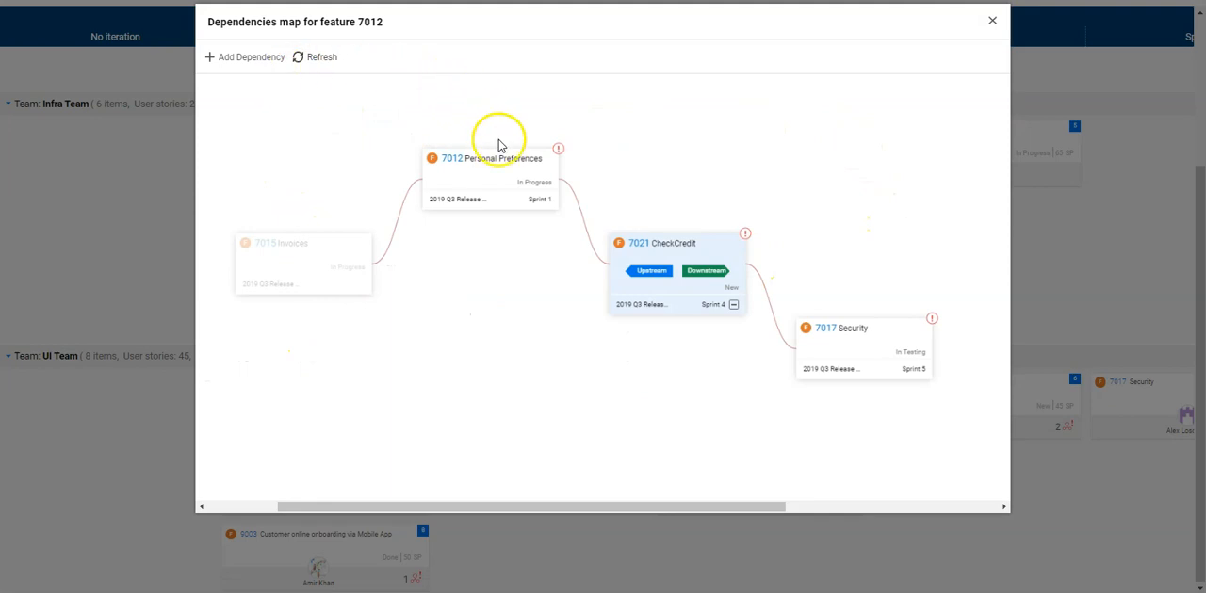
mouse_move(991, 20)
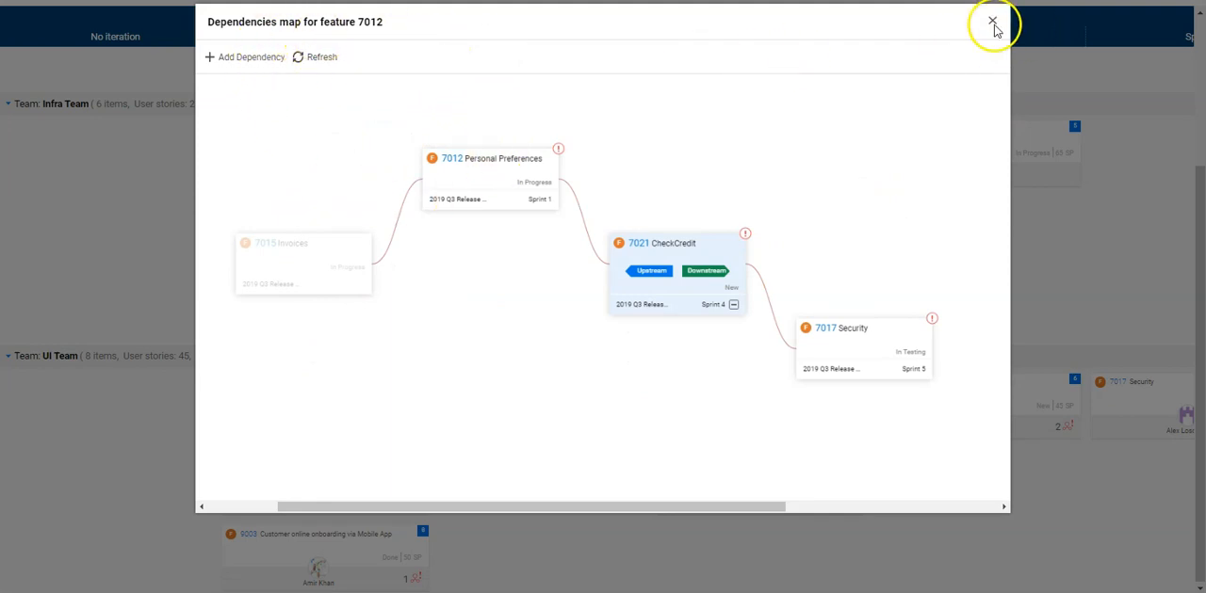
Close the 7012 dependency map to return to the team-grouped release train board
left_click(991, 21)
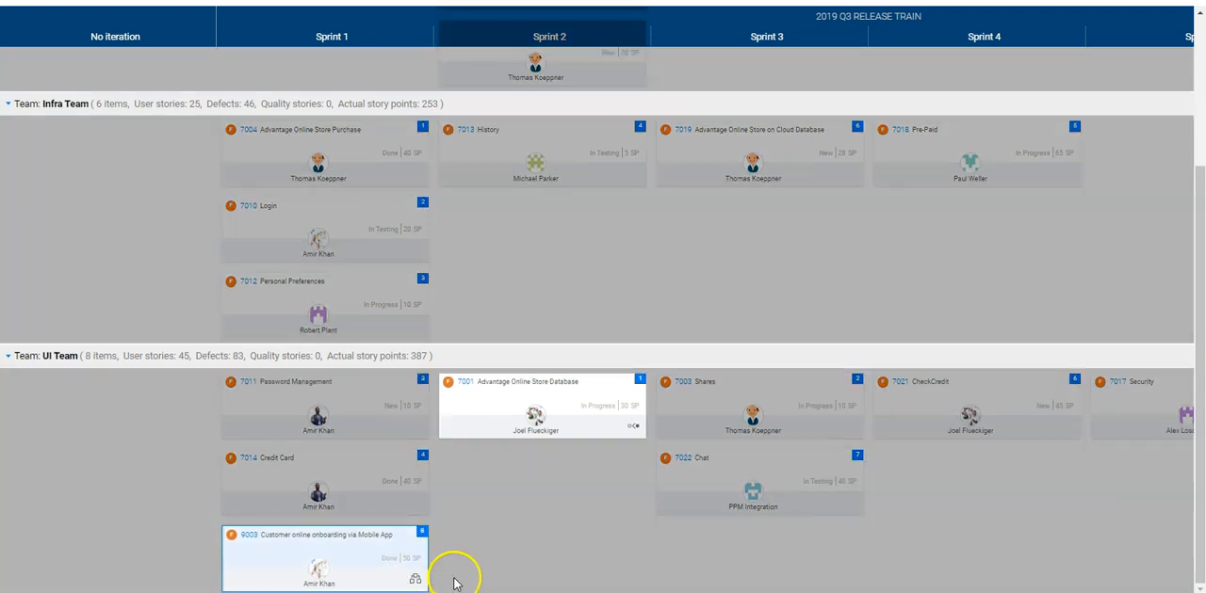
mouse_move(591, 392)
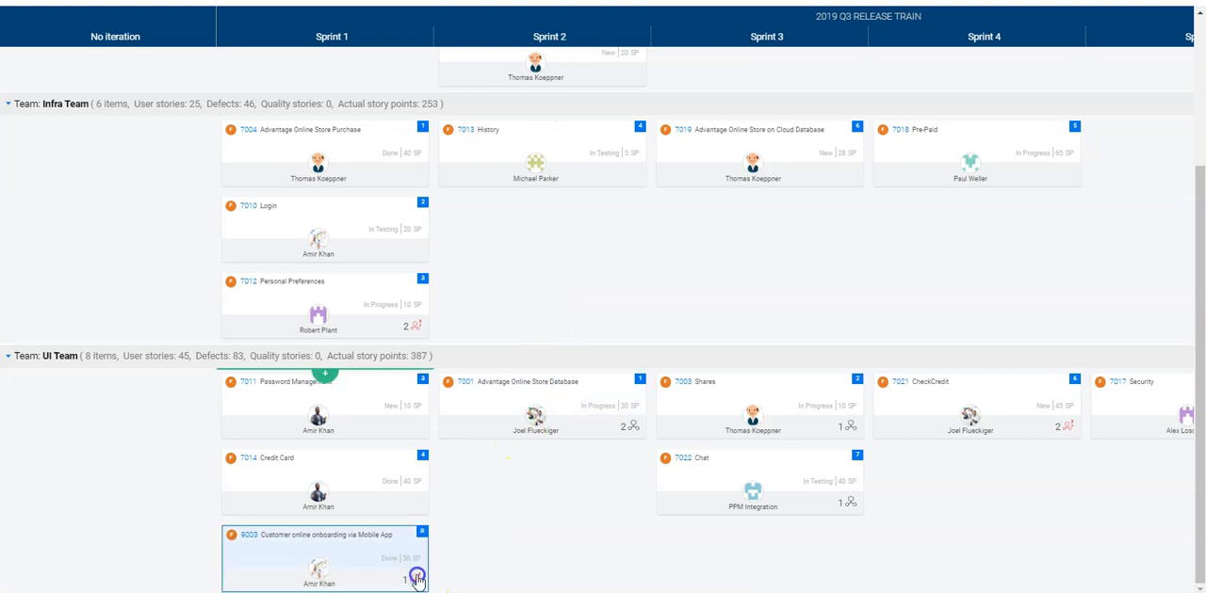
Show feature 9003's dependency map and expand it upstream through 7001 to 6007
left_click(415, 578)
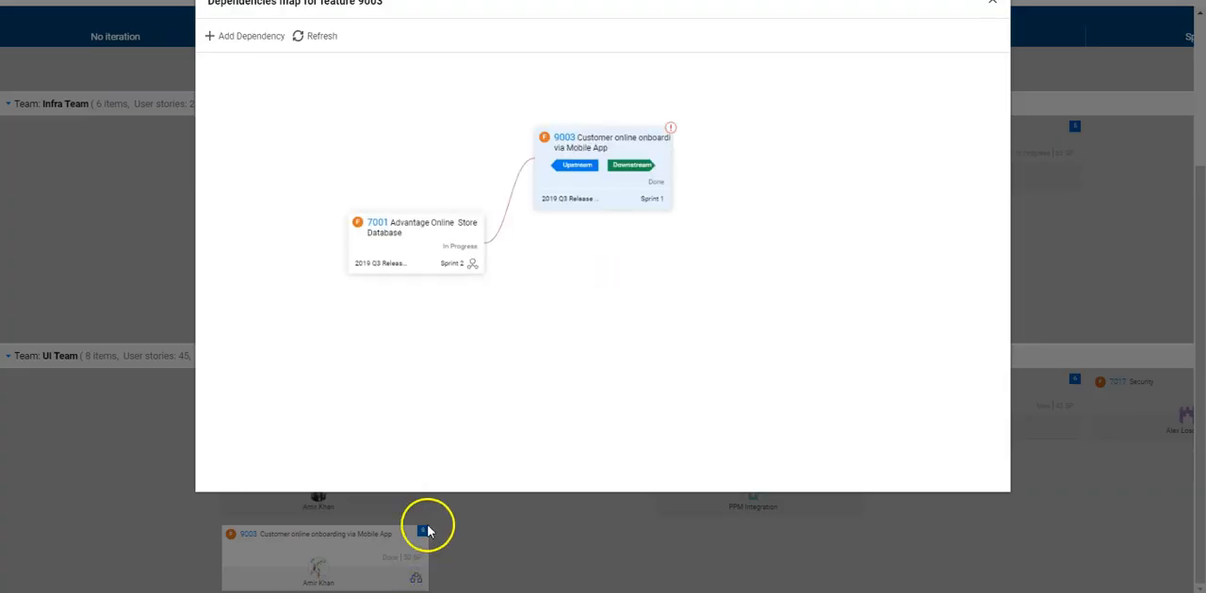
mouse_move(655, 218)
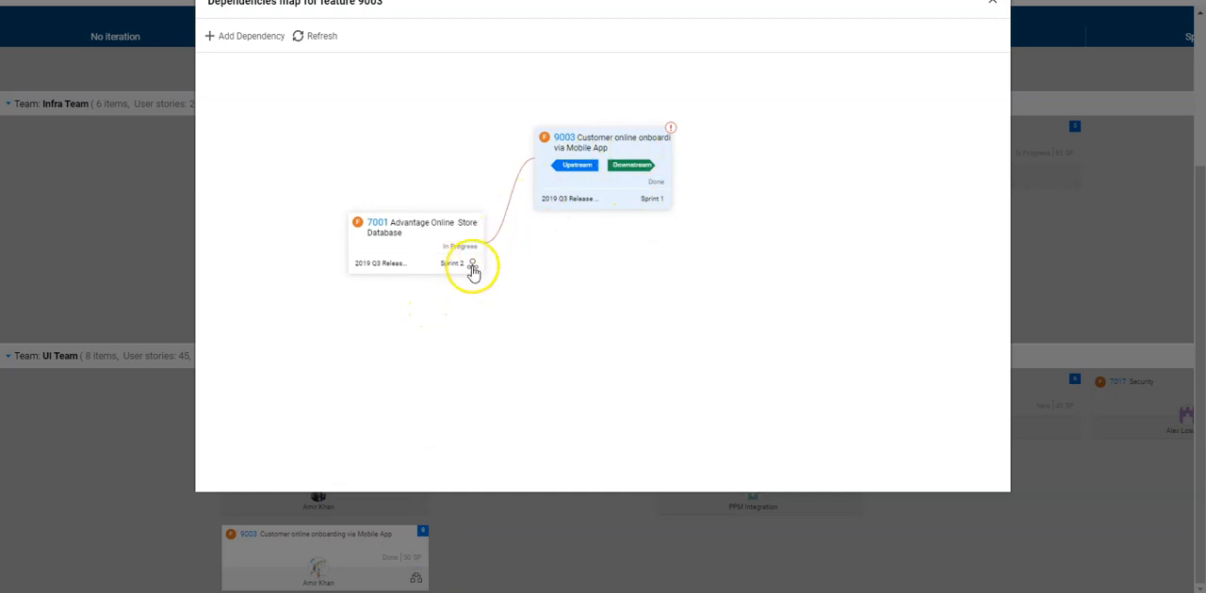
left_click(473, 264)
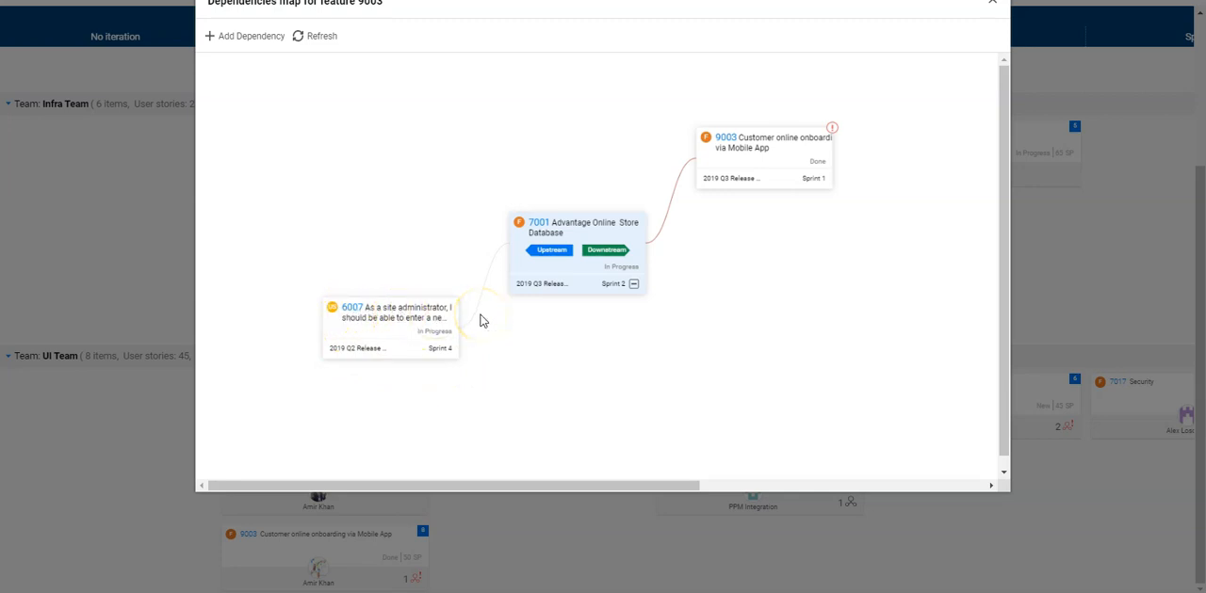
mouse_move(455, 364)
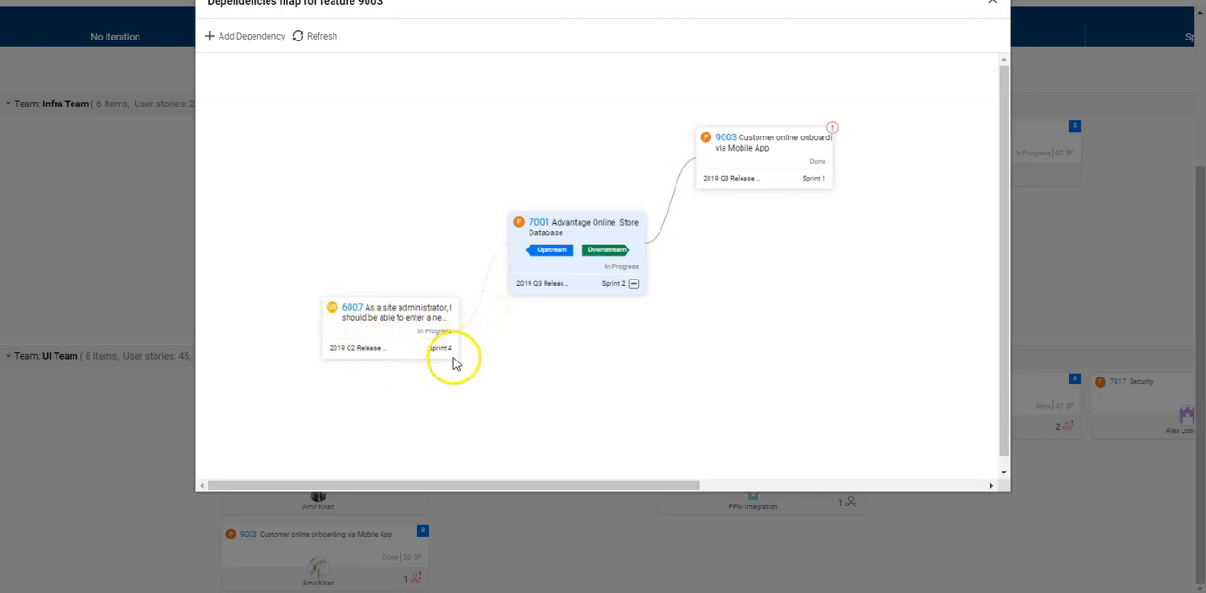
mouse_move(547, 336)
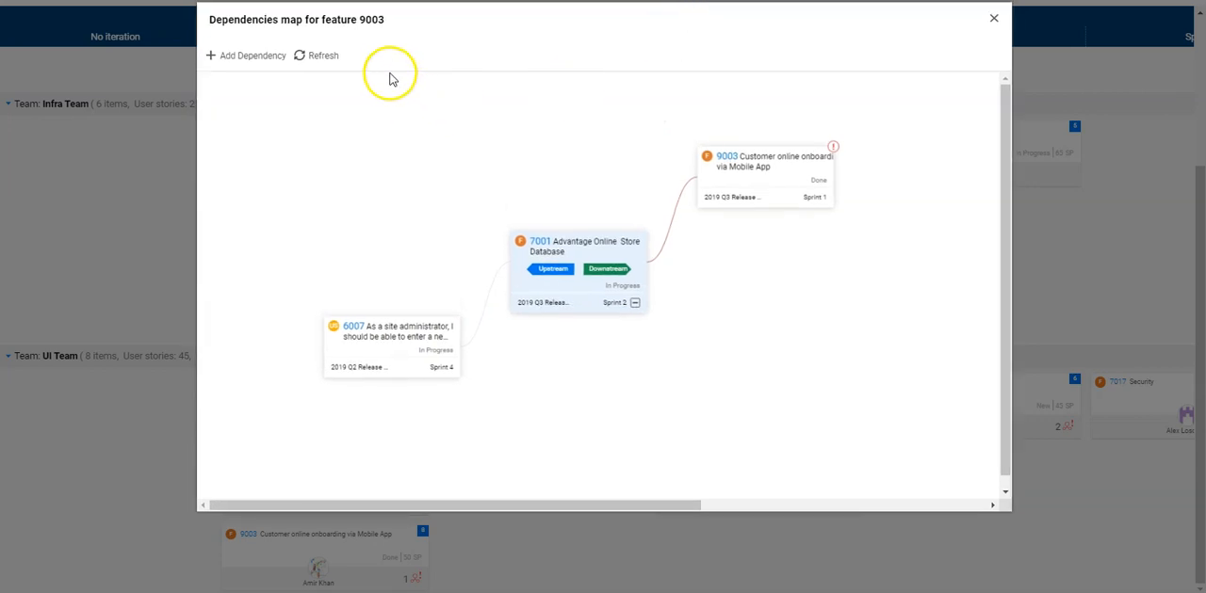
mouse_move(558, 149)
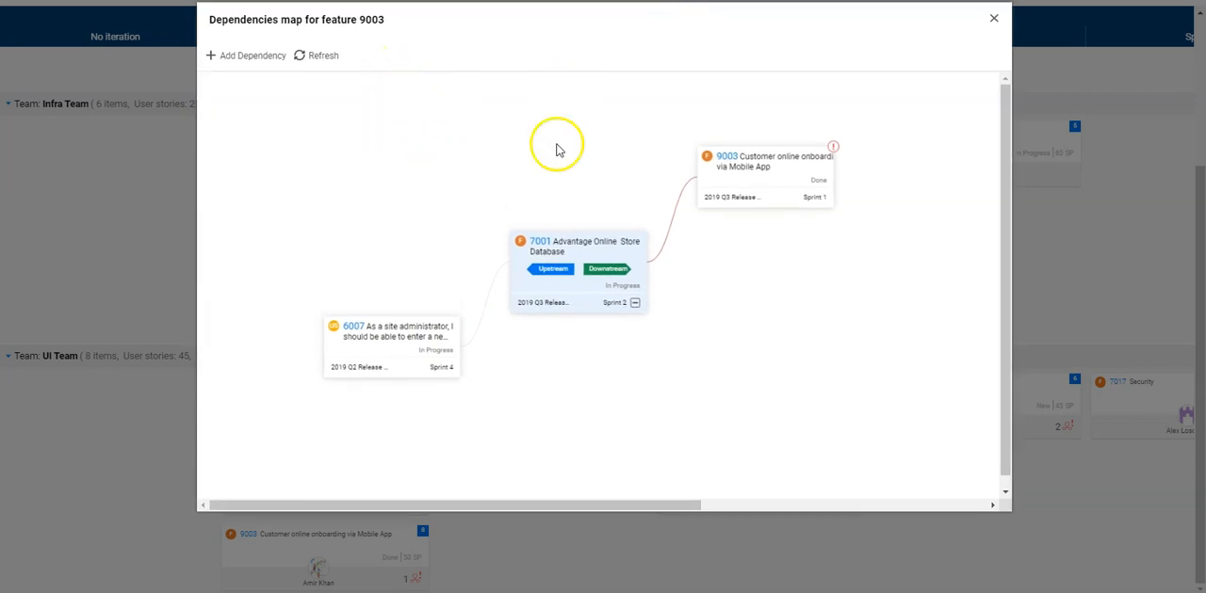